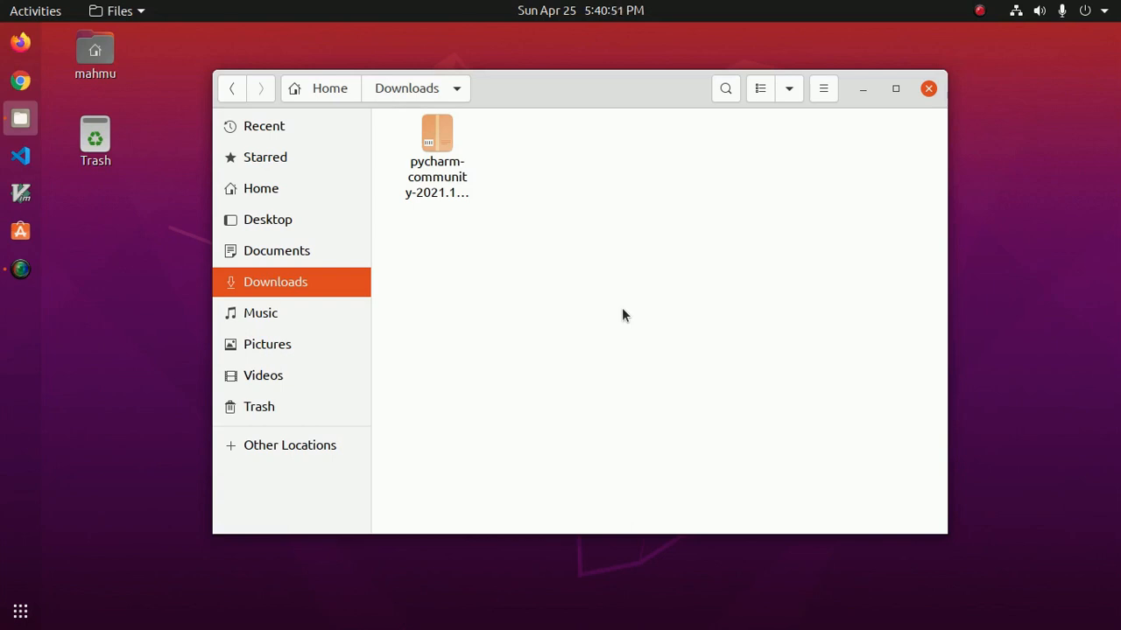
mouse_move(564, 289)
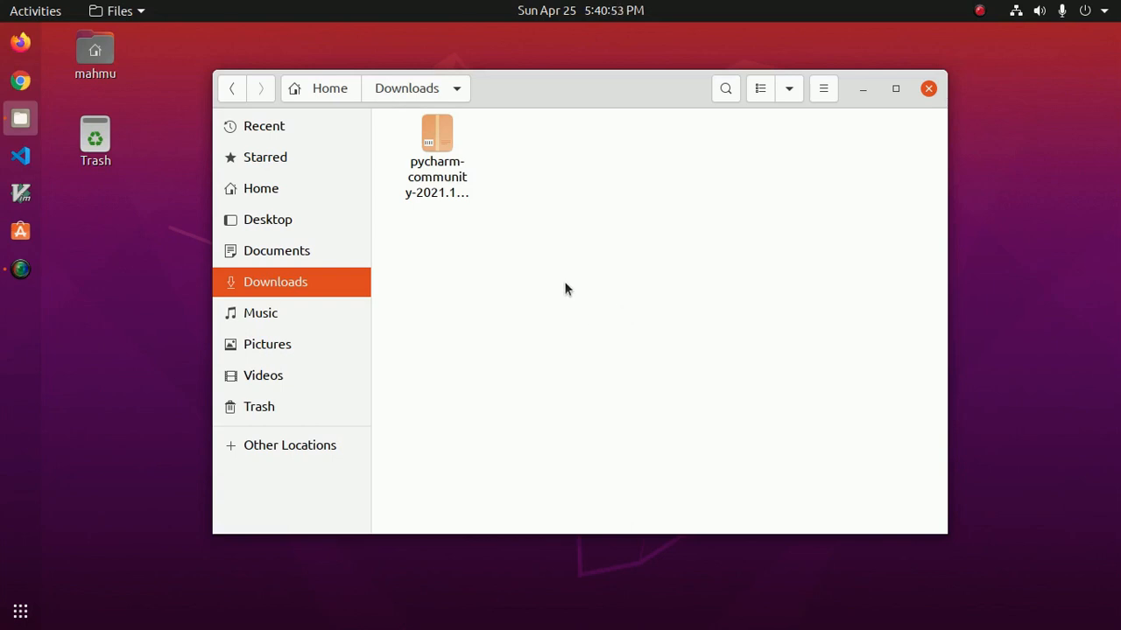
mouse_move(490, 315)
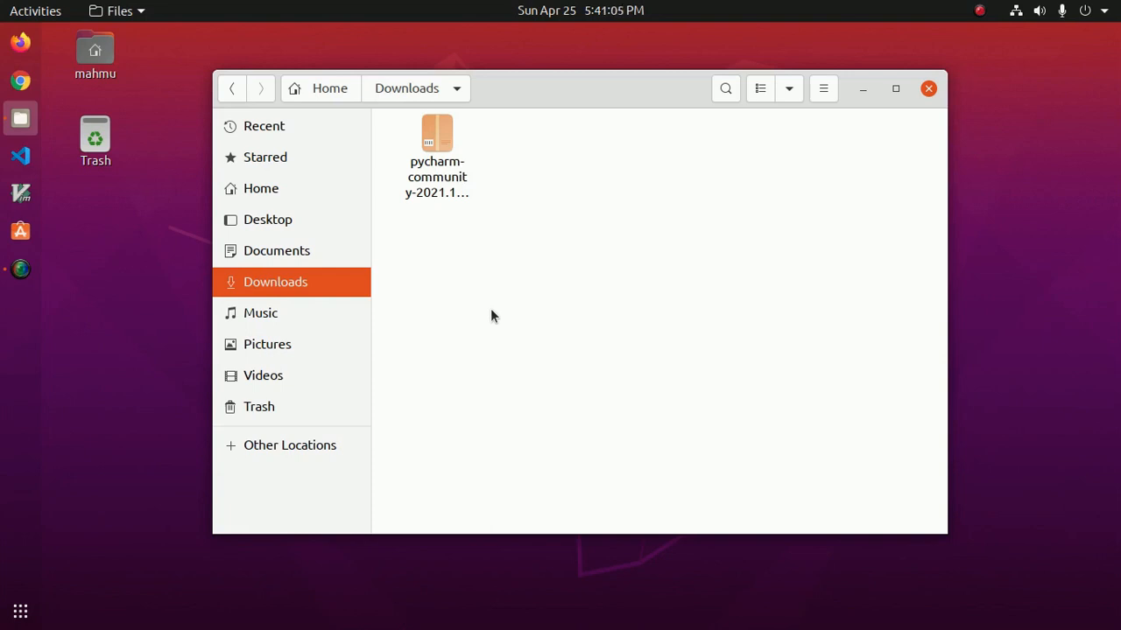
Open a terminal from the Downloads folder holding the PyCharm Community archive.
right_click(490, 306)
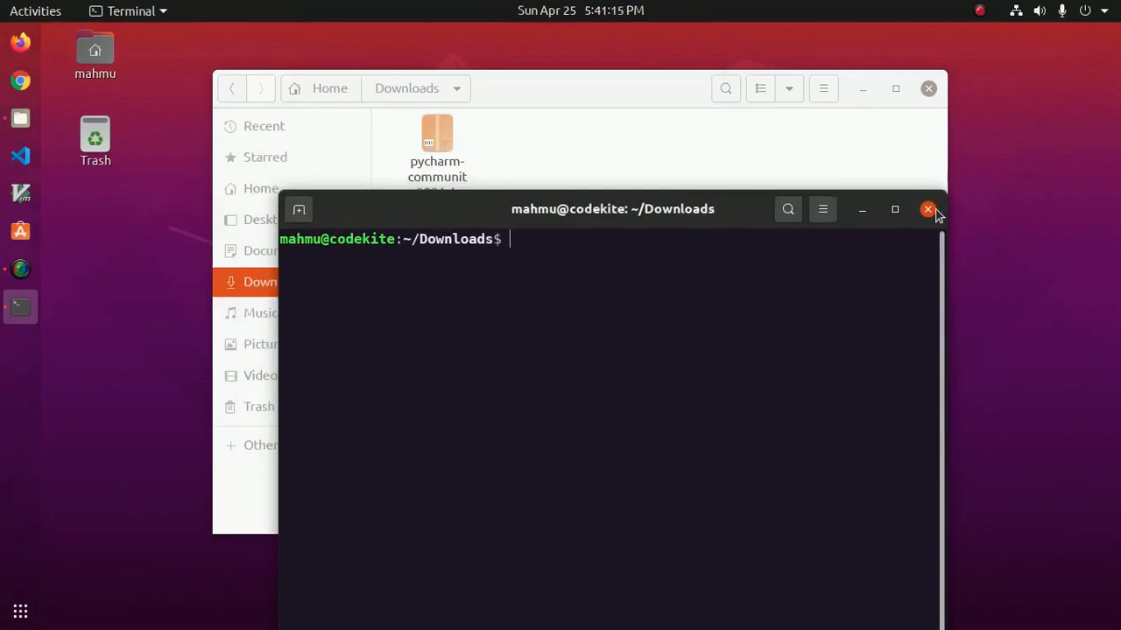
Maximize the terminal and type 'tar xzf pycharm-community-2021.1.1.tar.gz -C new_folder' unexecuted.
click(894, 209)
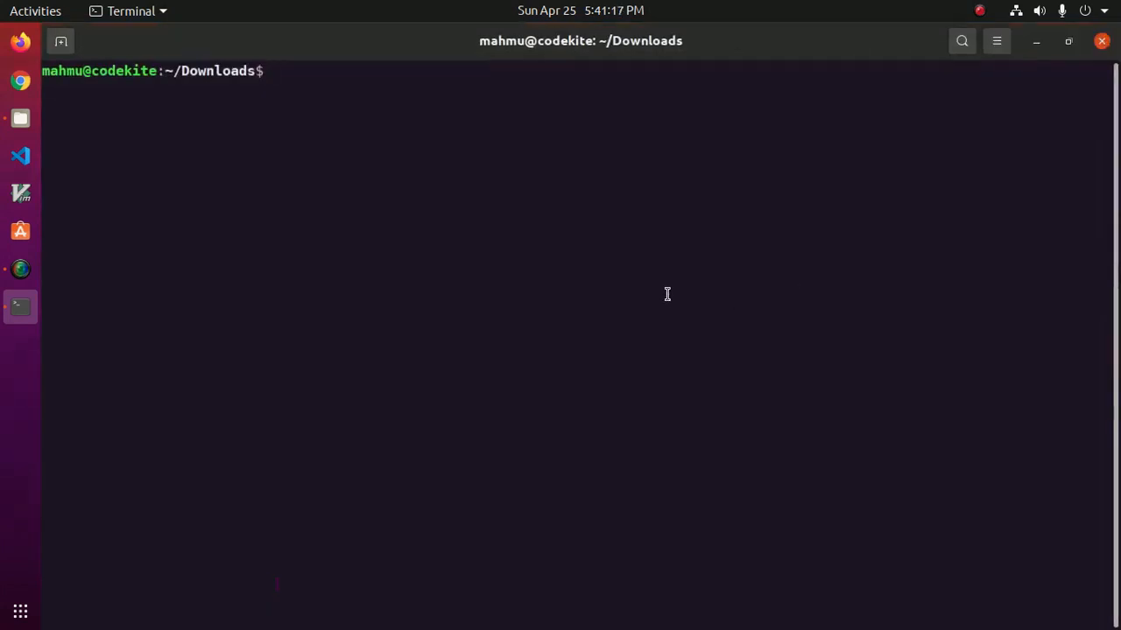
text(ta)
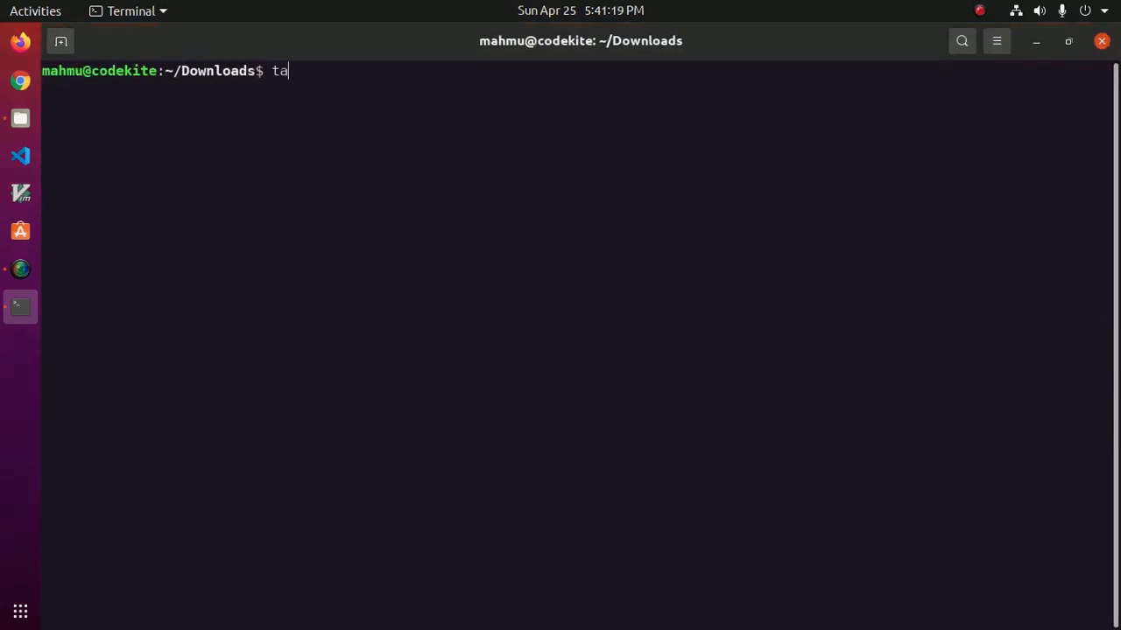
text(r)
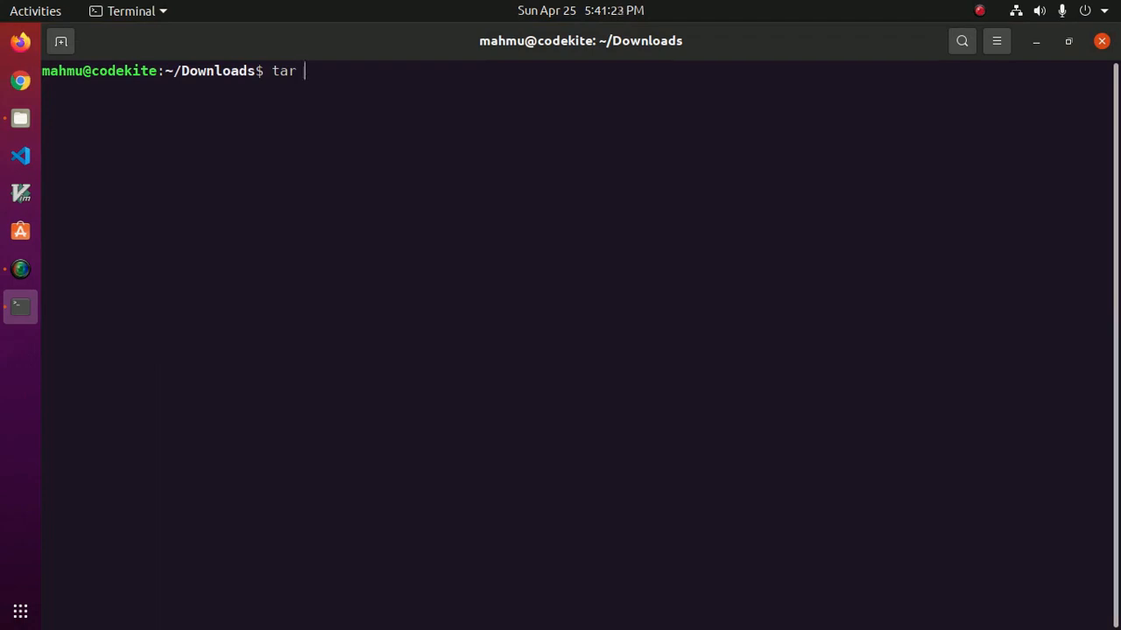
text(x)
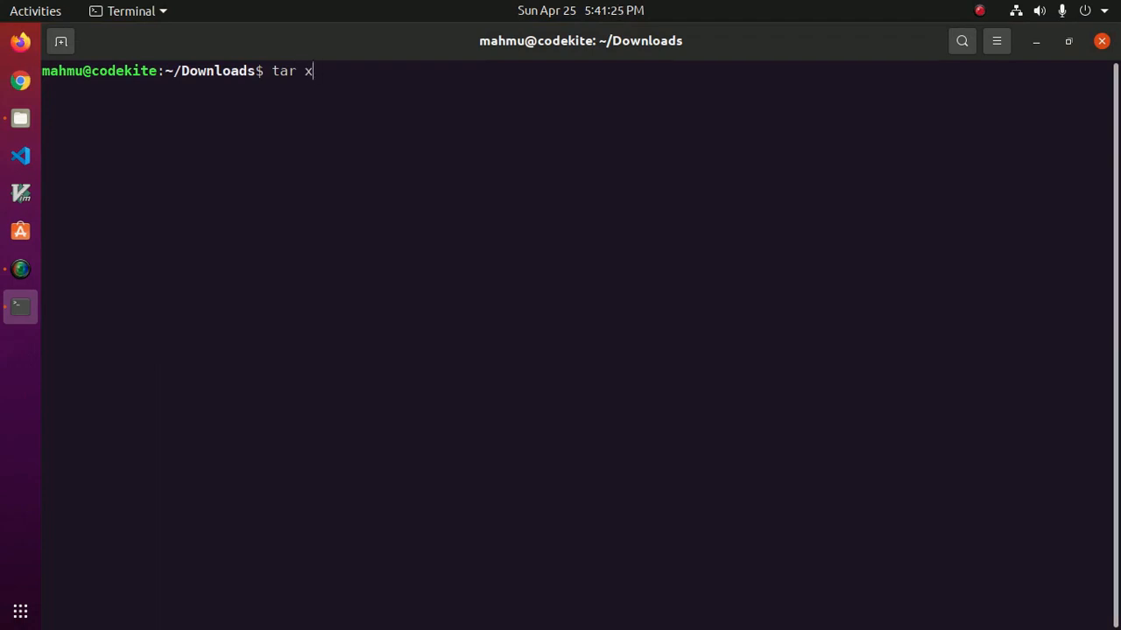
text(zf)
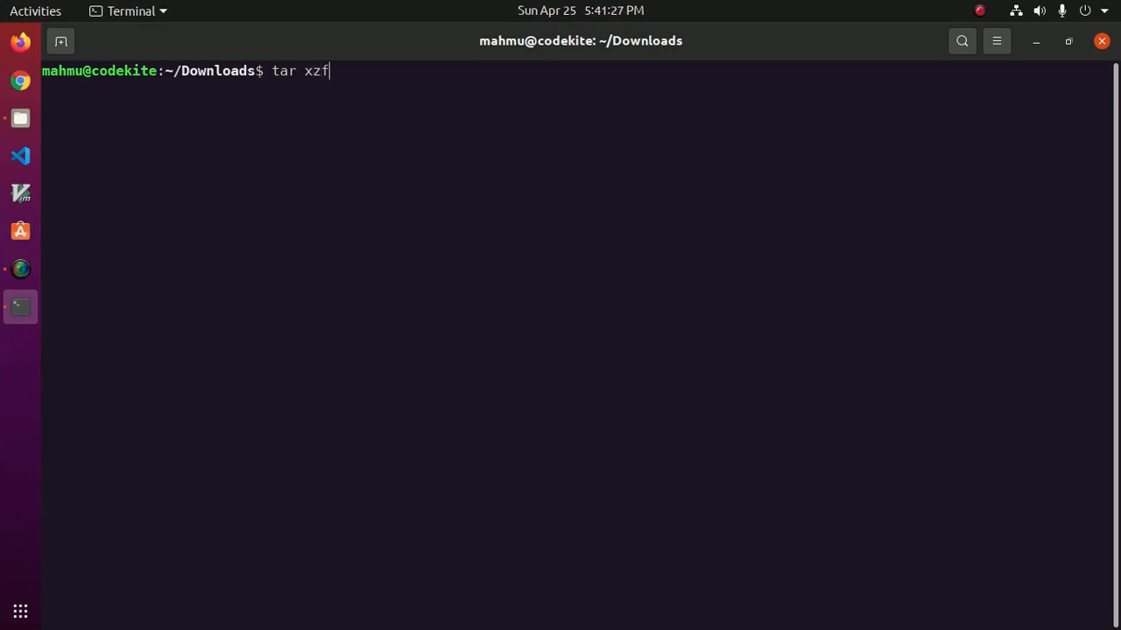
text(" p")
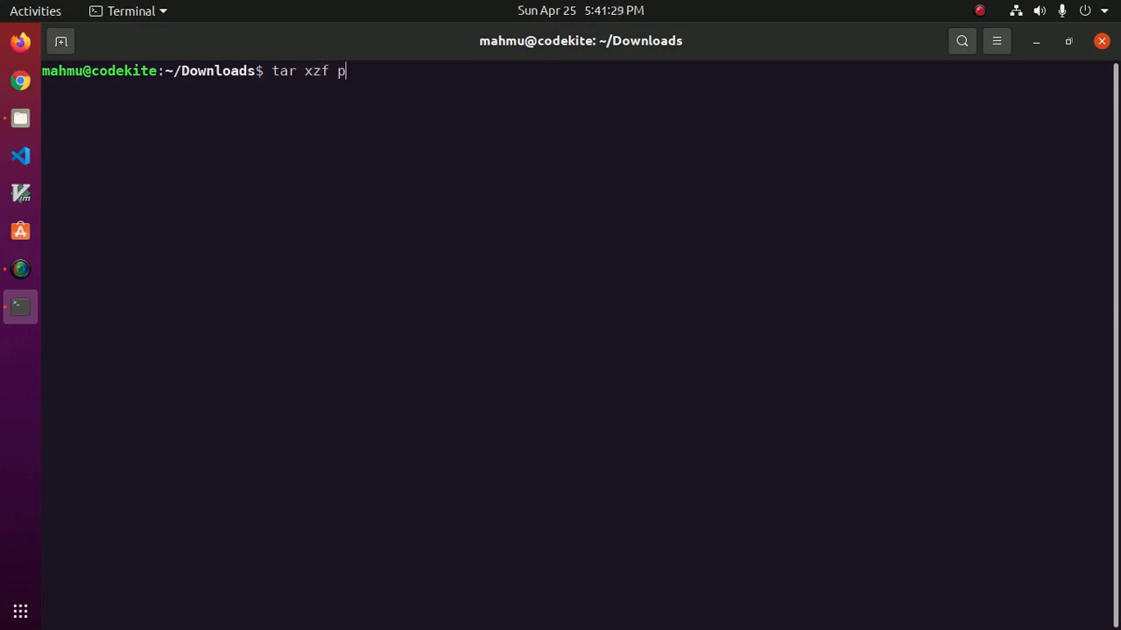
text(ycharm-community-2021.1.1.tar.gz)
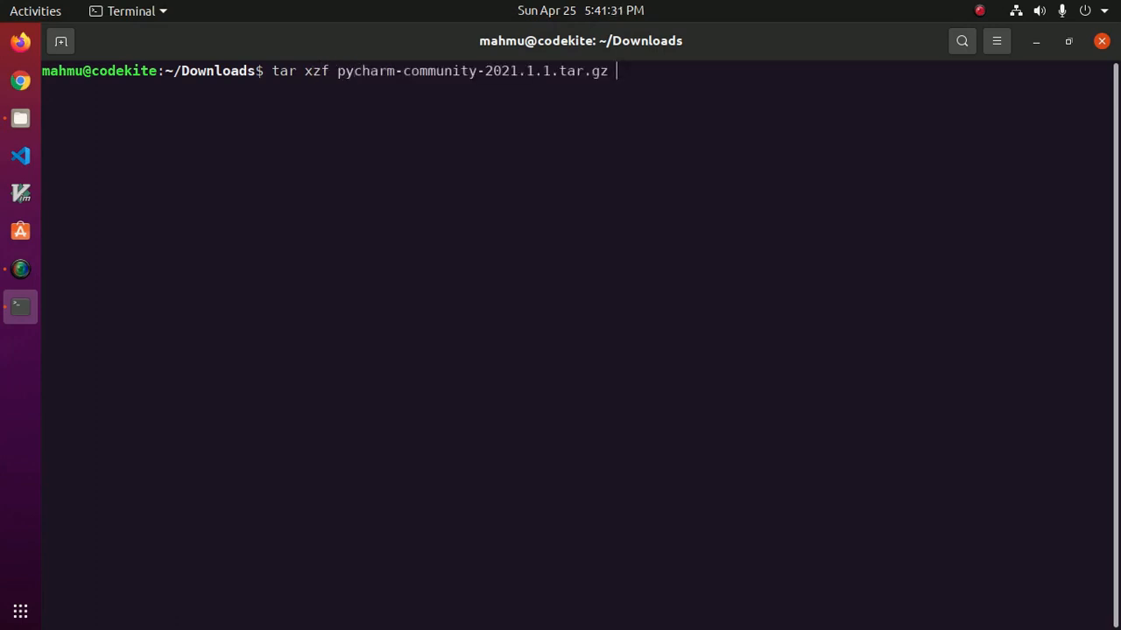
text(-C)
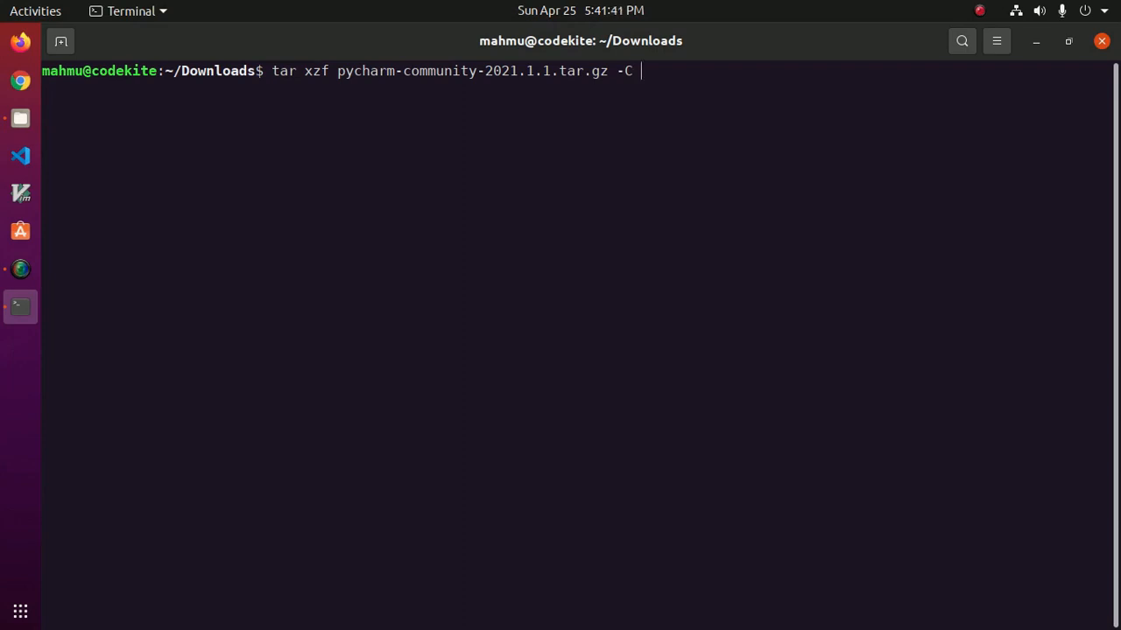
text(new)
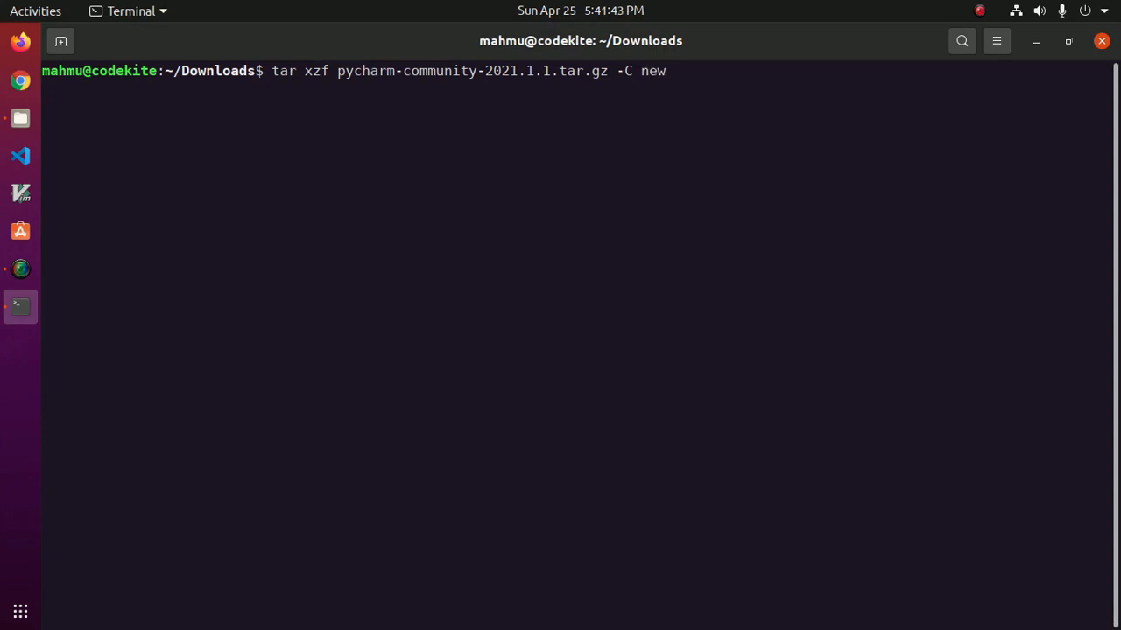
text(_folde)
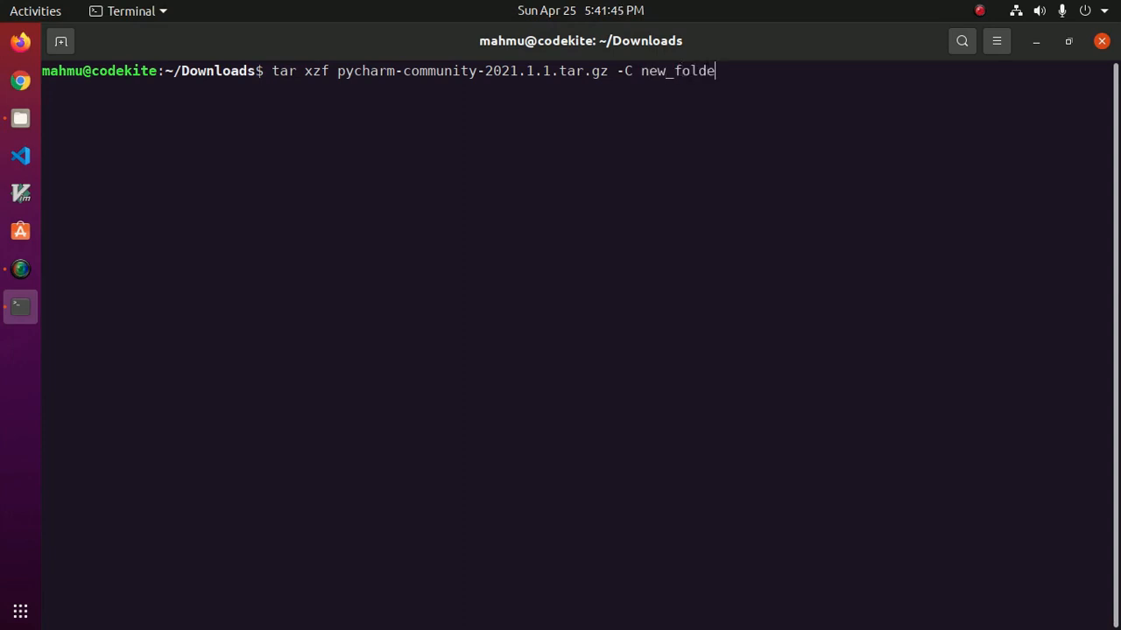
text(r)
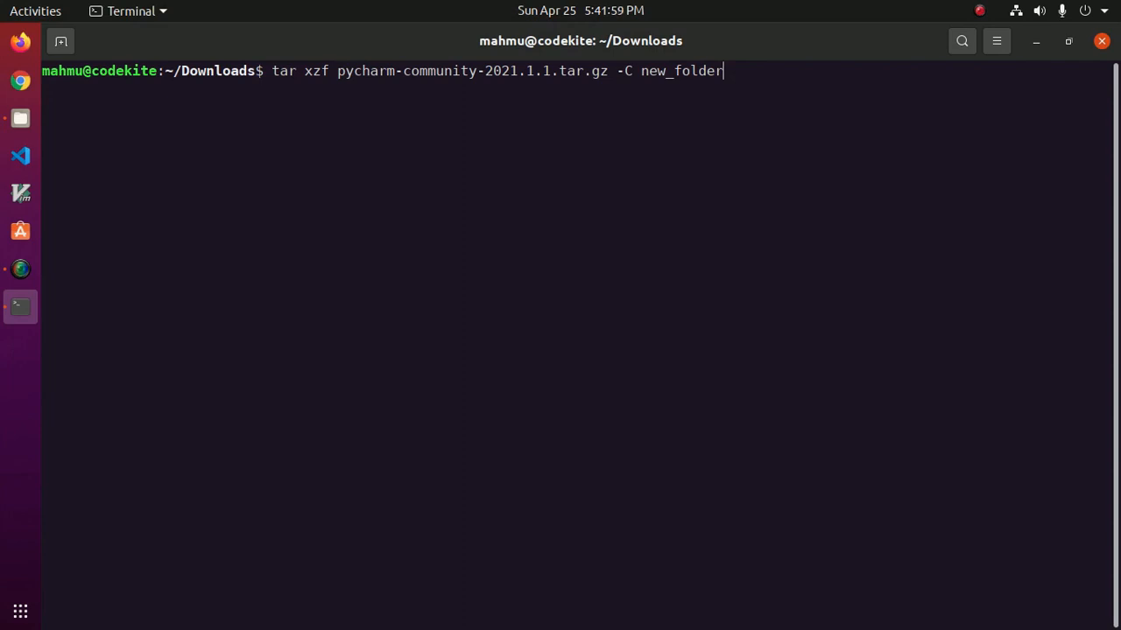
Replace new_folder with /opt/ and prefix the tar command with sudo.
key(BackSpace)
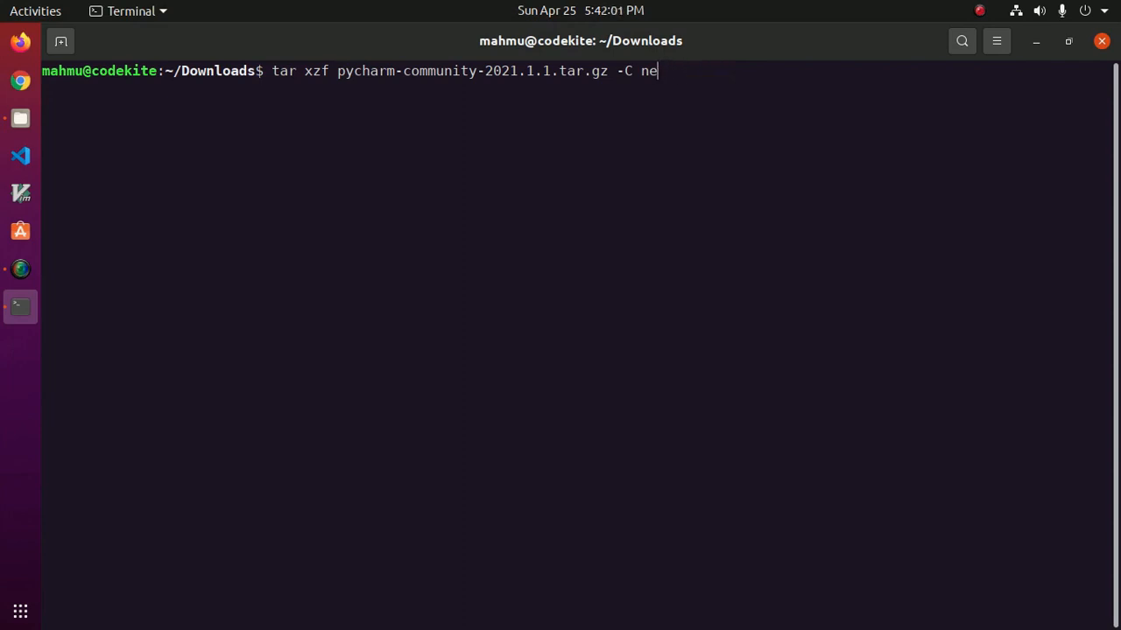
key(BackSpace)
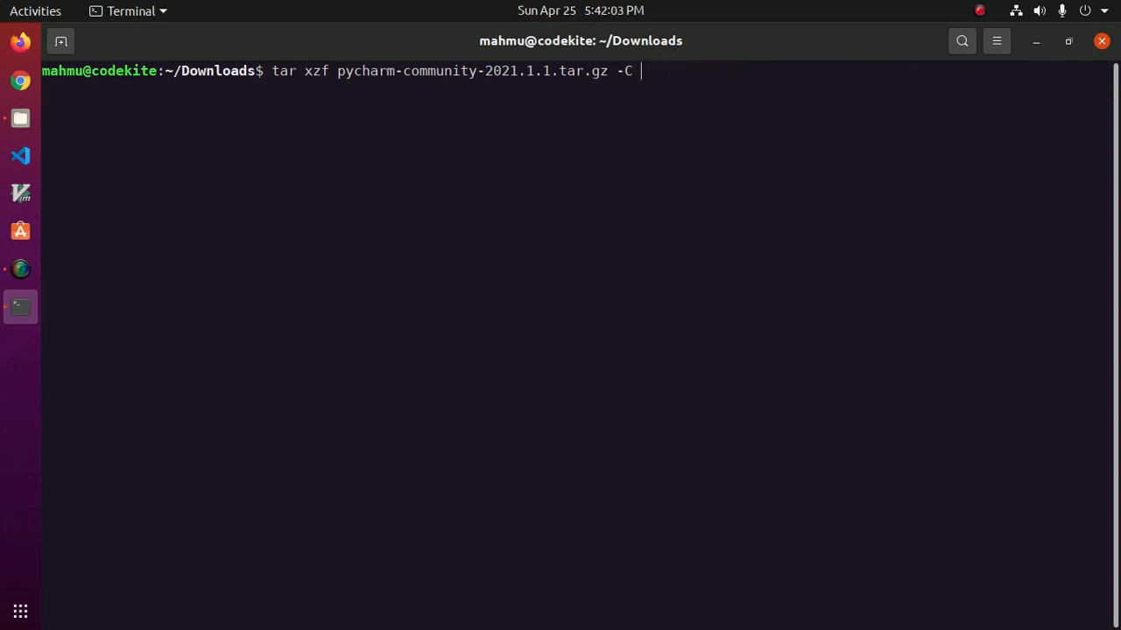
text(/)
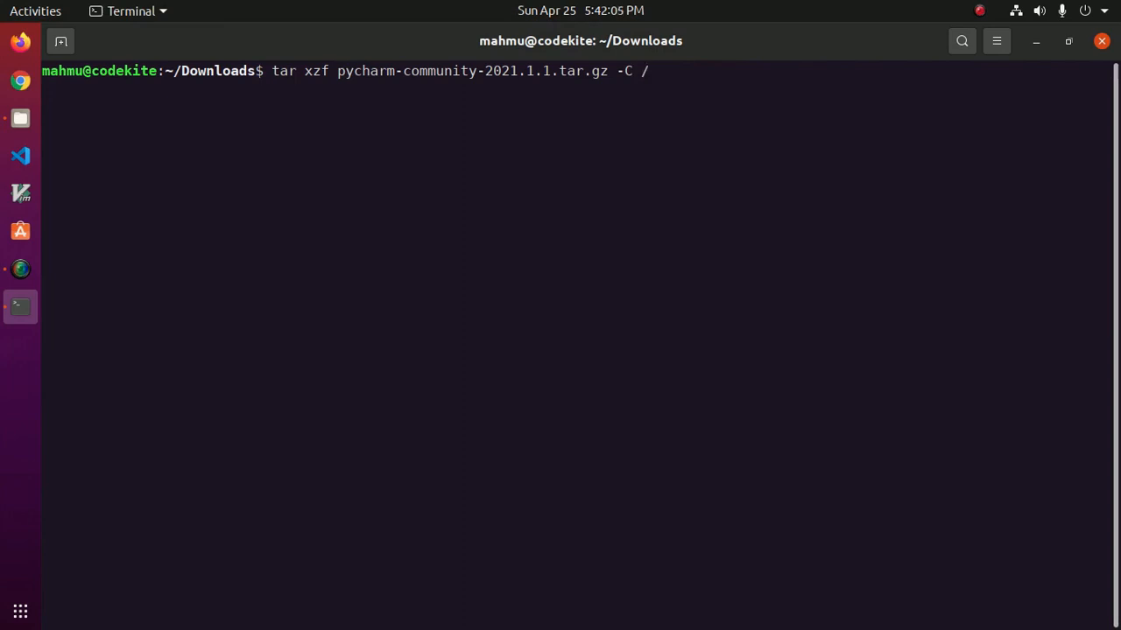
text(opt/)
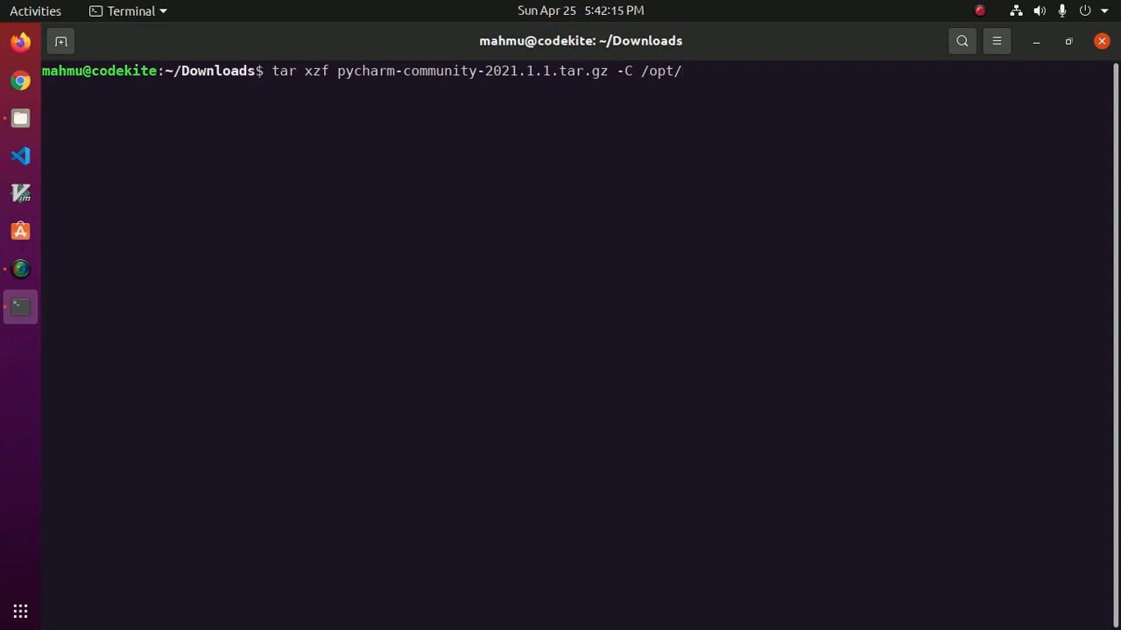
click(471, 71)
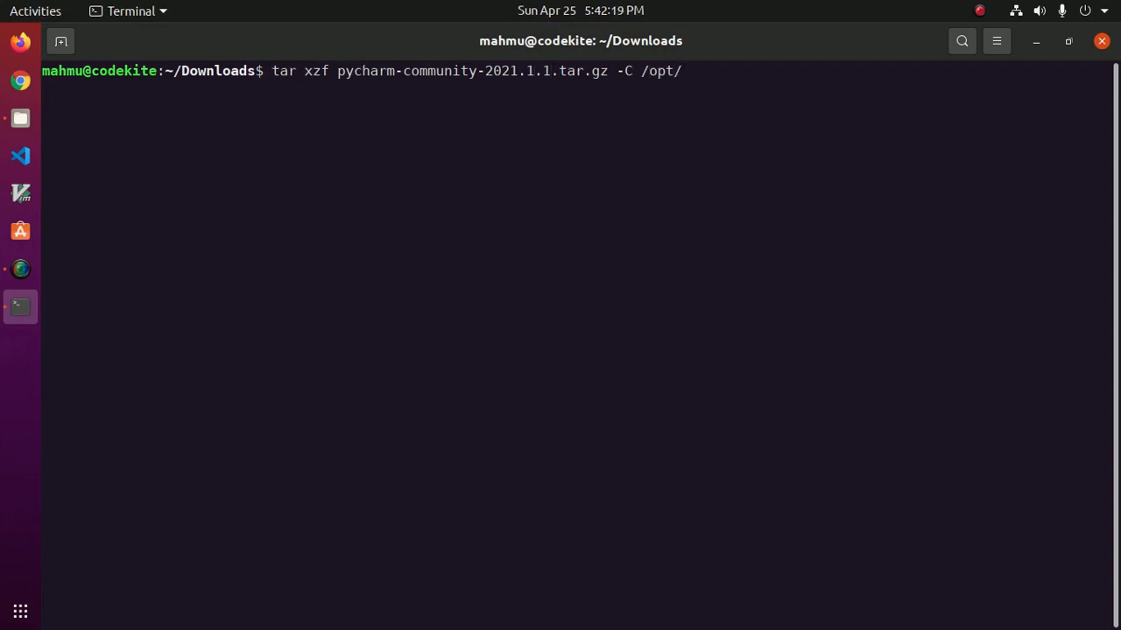
text(sudo)
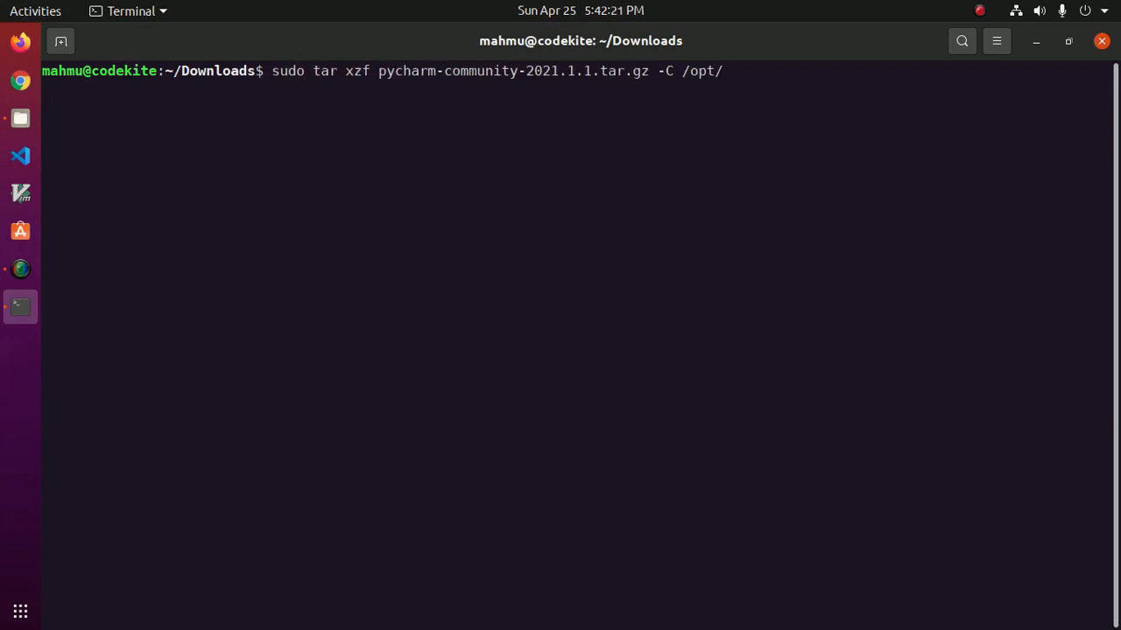
Run the sudo tar extraction into /opt/, then type cd .. to go up.
key(Return)
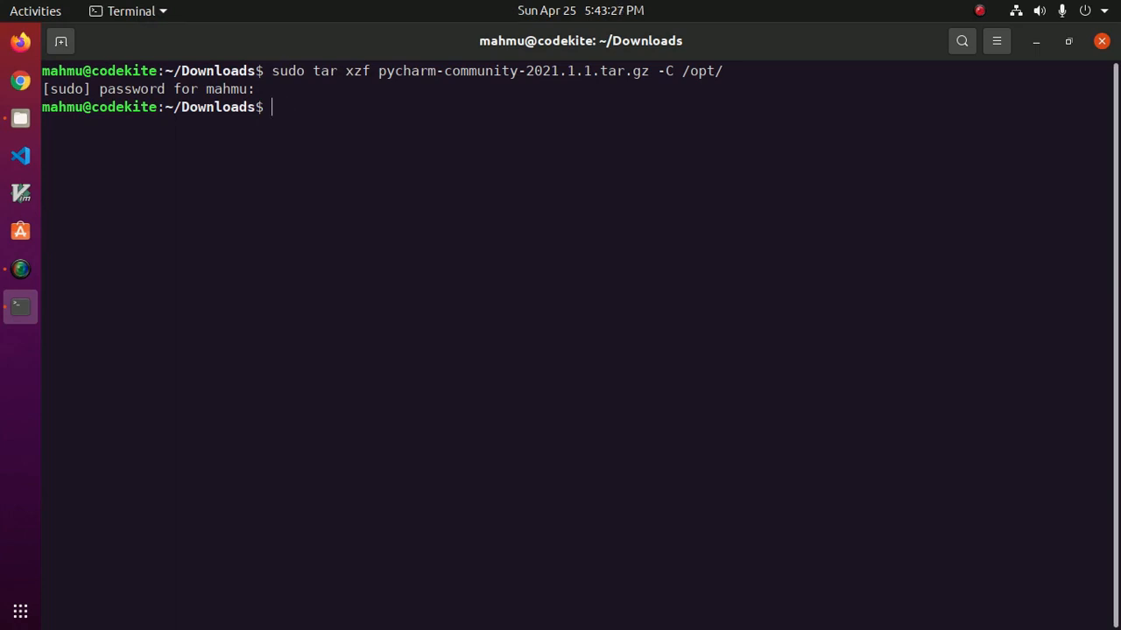
text(cd ..)
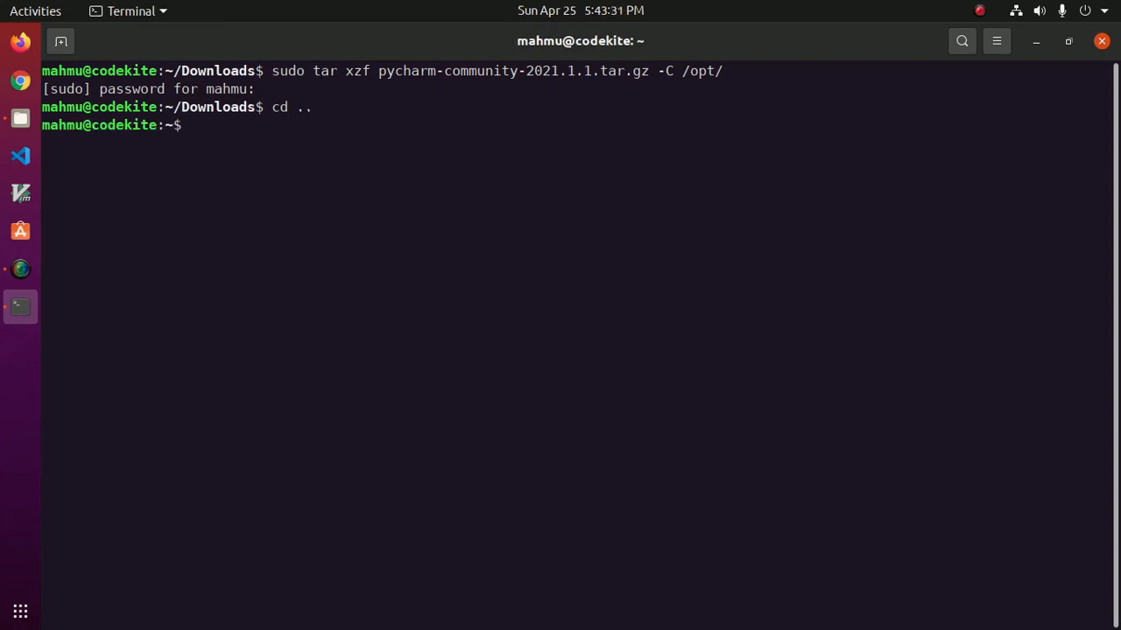
Move into /opt, list files, enter pycharm-community-2021.1.1/bin/ and enter sh pycharm.sh.
text(cd /)
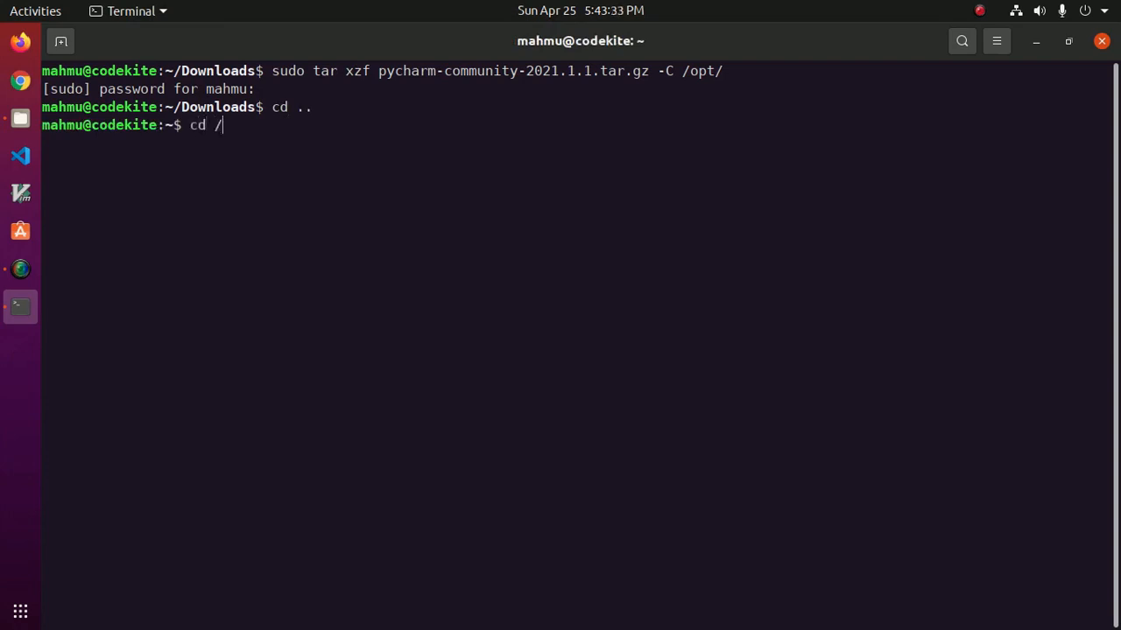
key(Return)
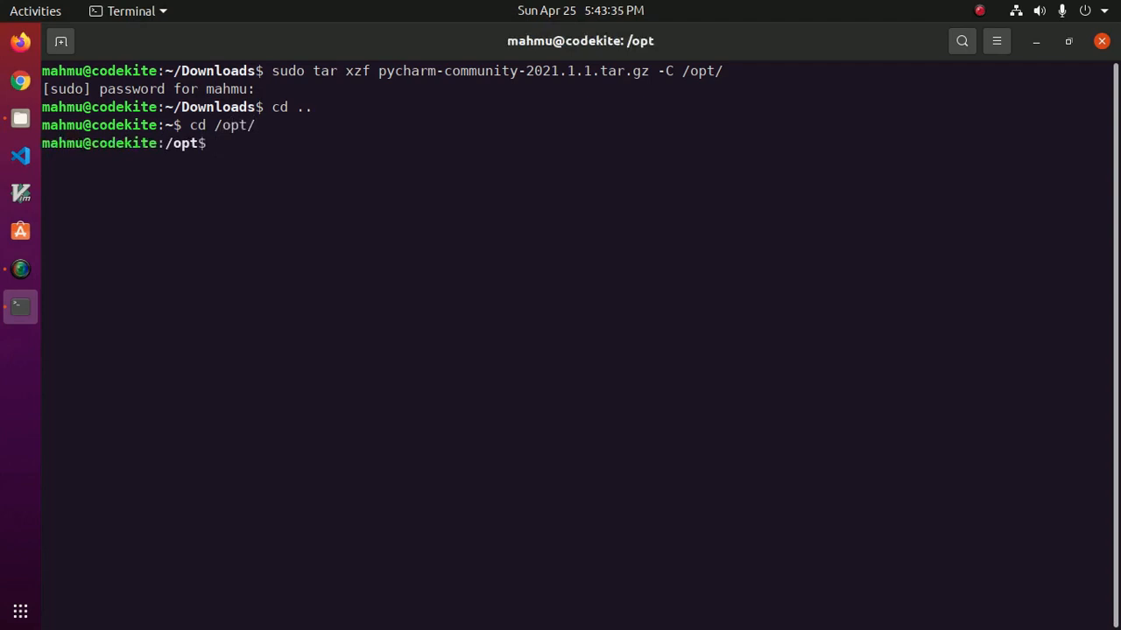
text(ls)
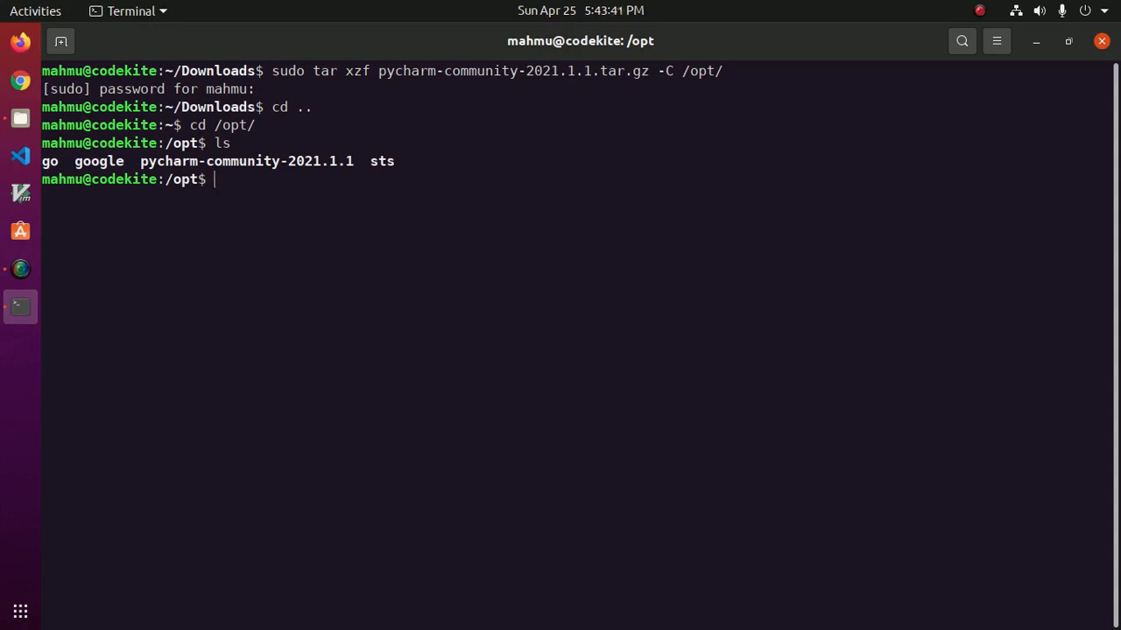
text(cd)
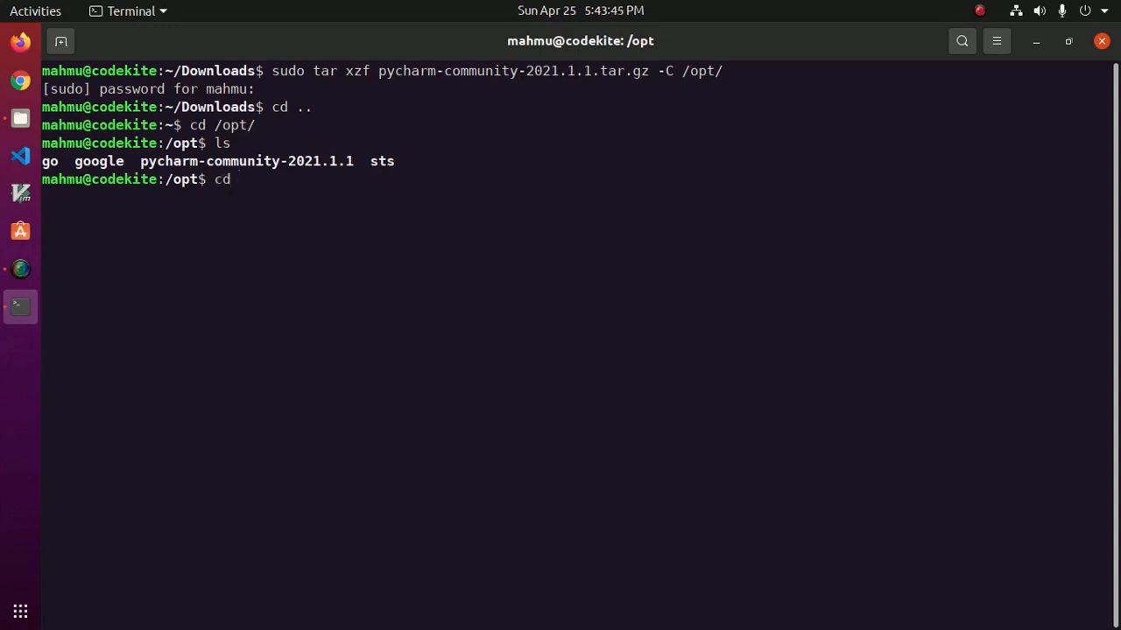
text(pycharm-community-2021.1.1/bin/)
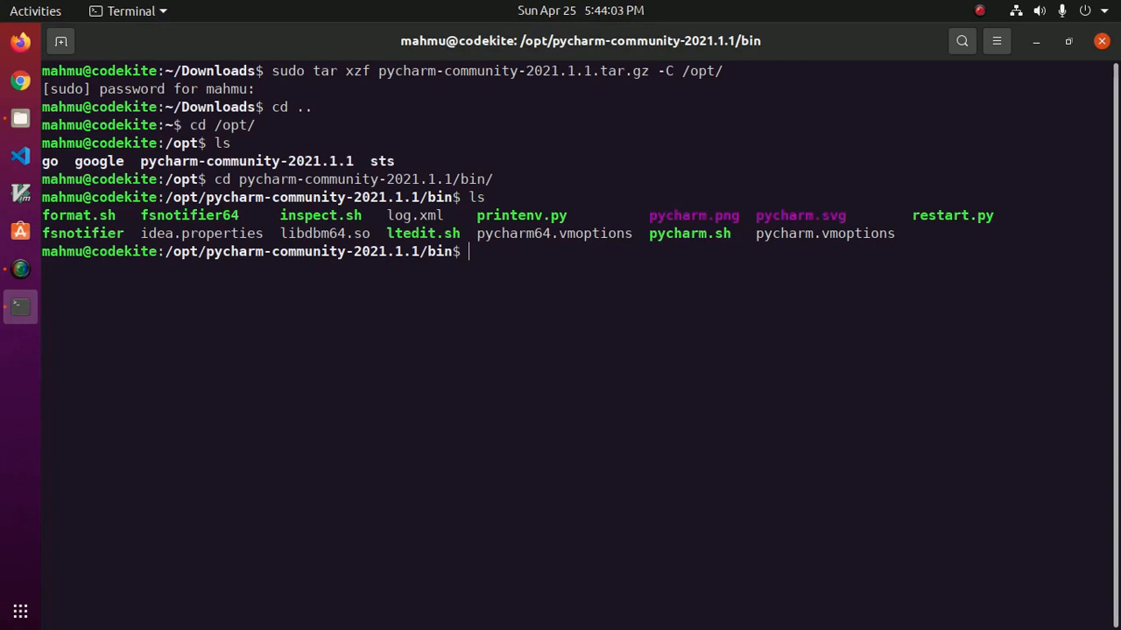
text(sh)
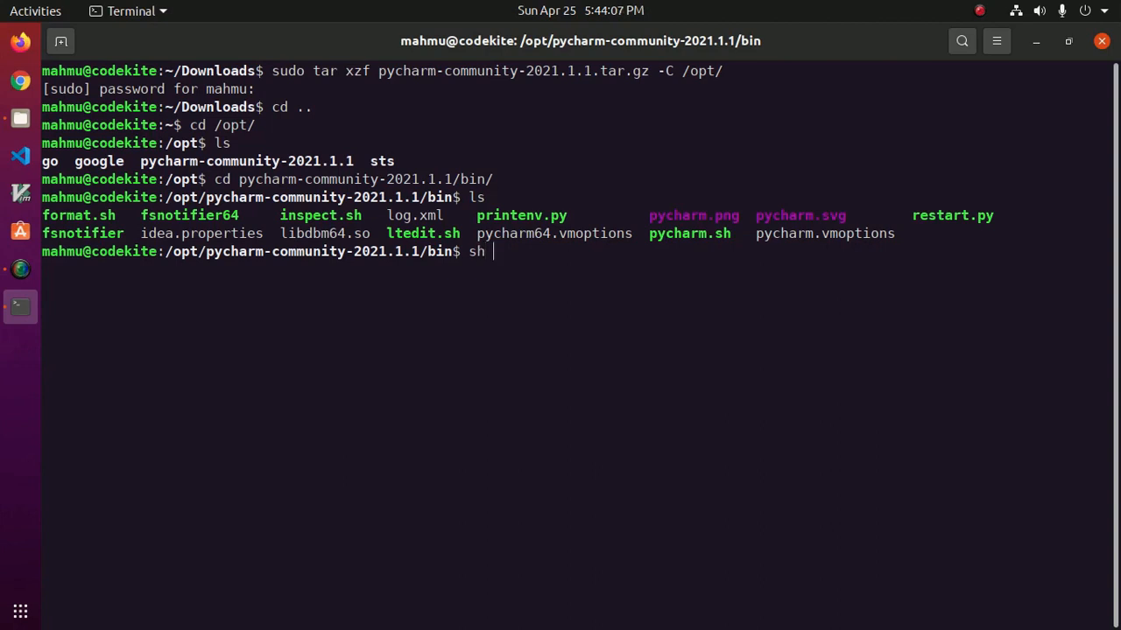
text(pycharm.sh)
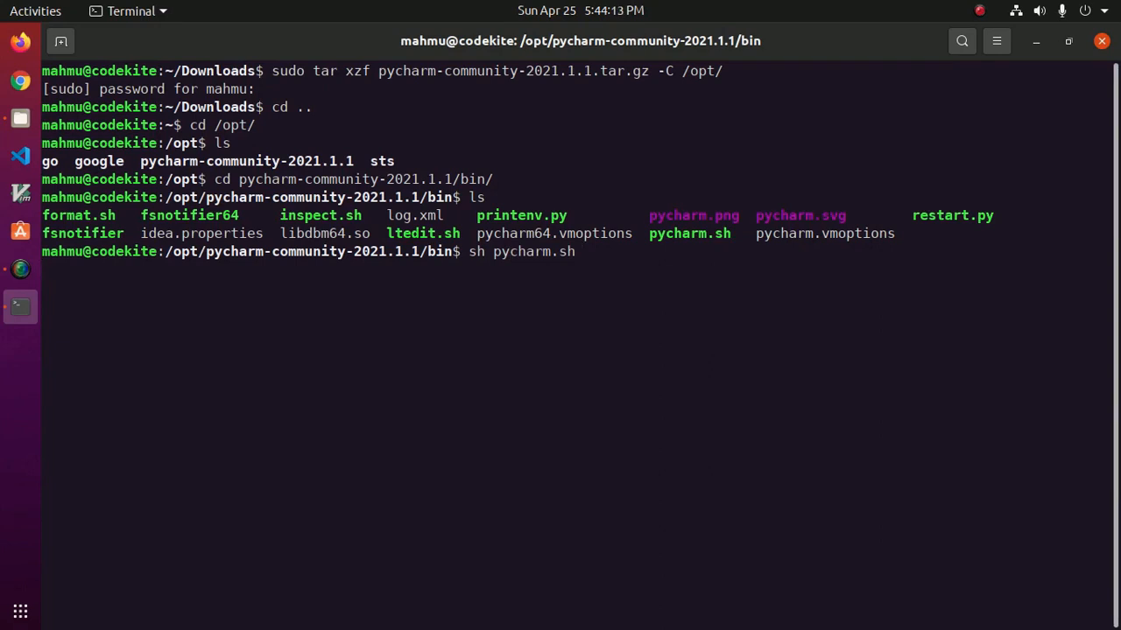
key(Return)
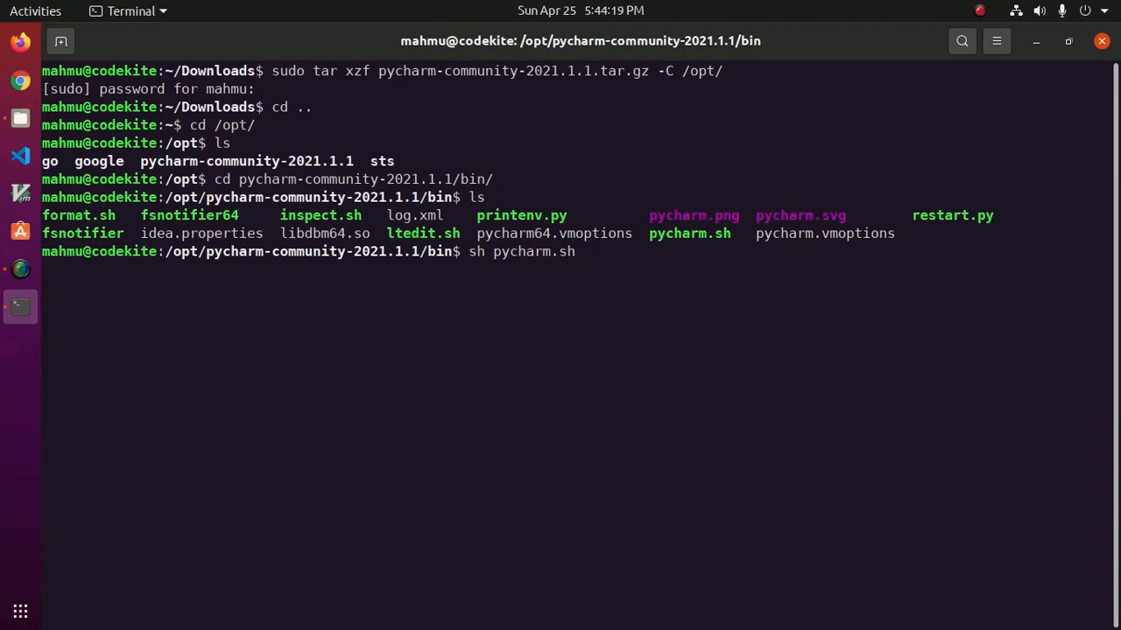
Launch pycharm.sh and tick the Community Edition terms acceptance checkbox.
key(Return)
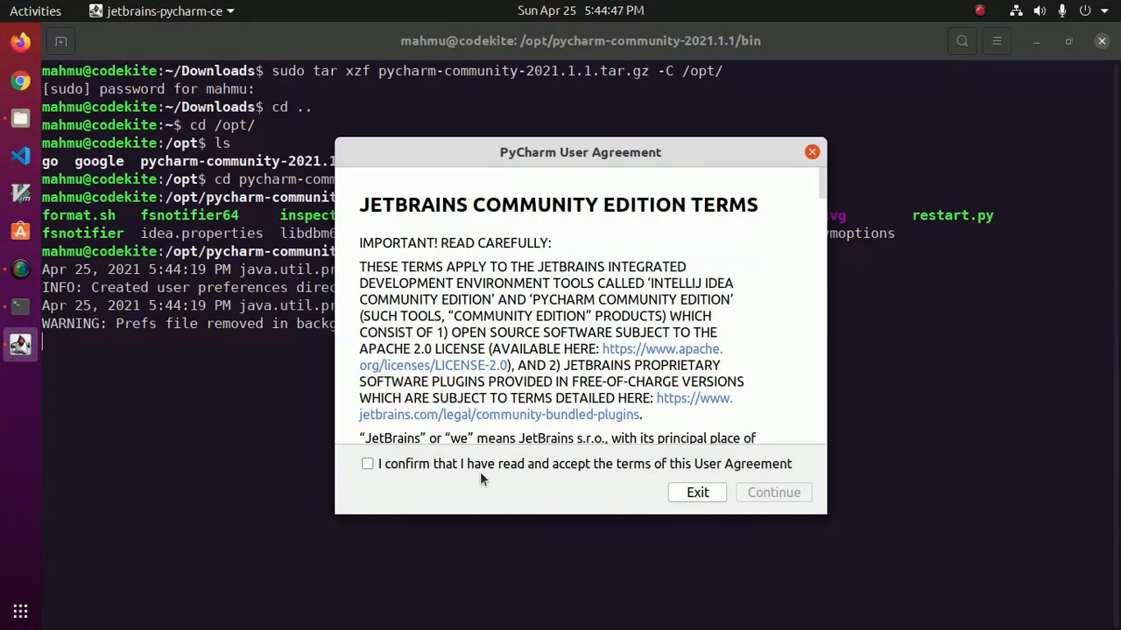
mouse_move(382, 470)
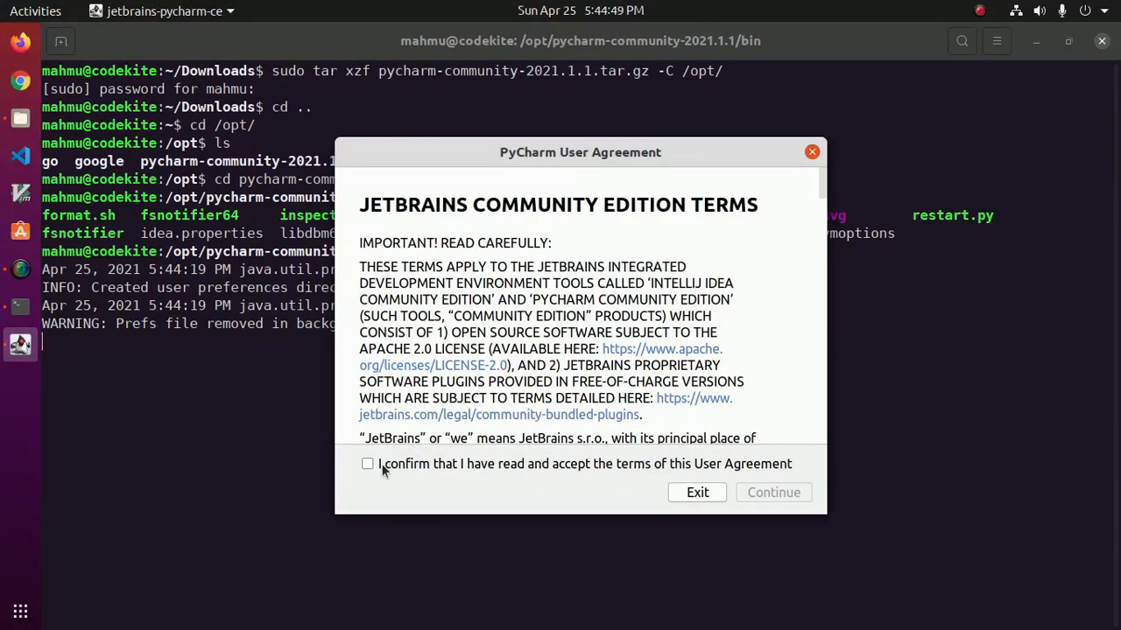
click(368, 464)
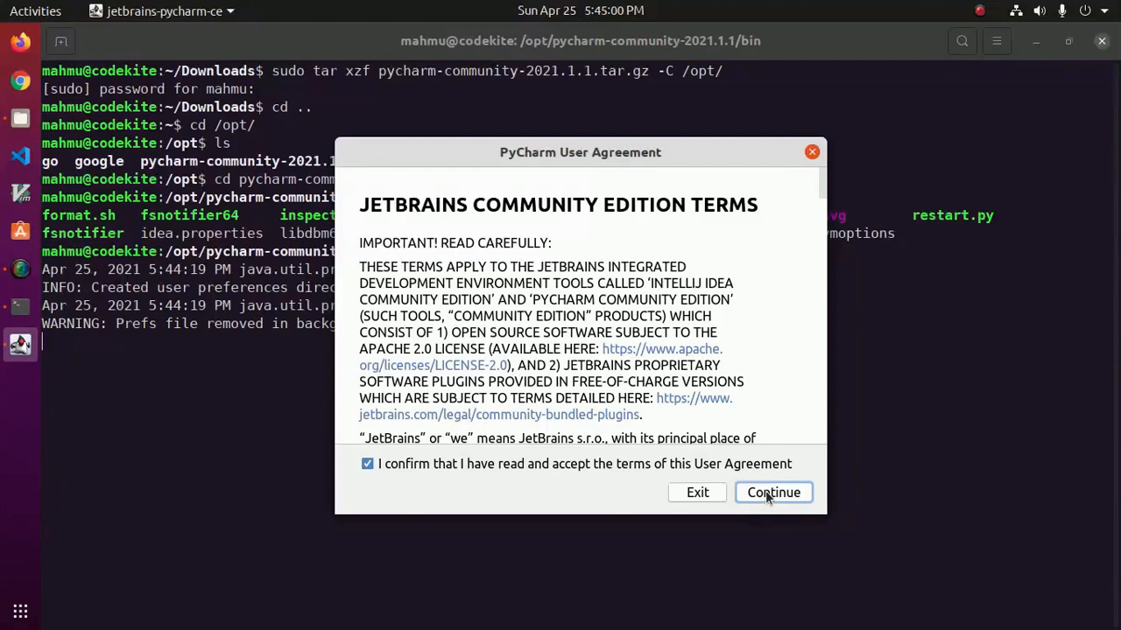
Continue past the User Agreement and choose Don't Send for data sharing.
click(773, 492)
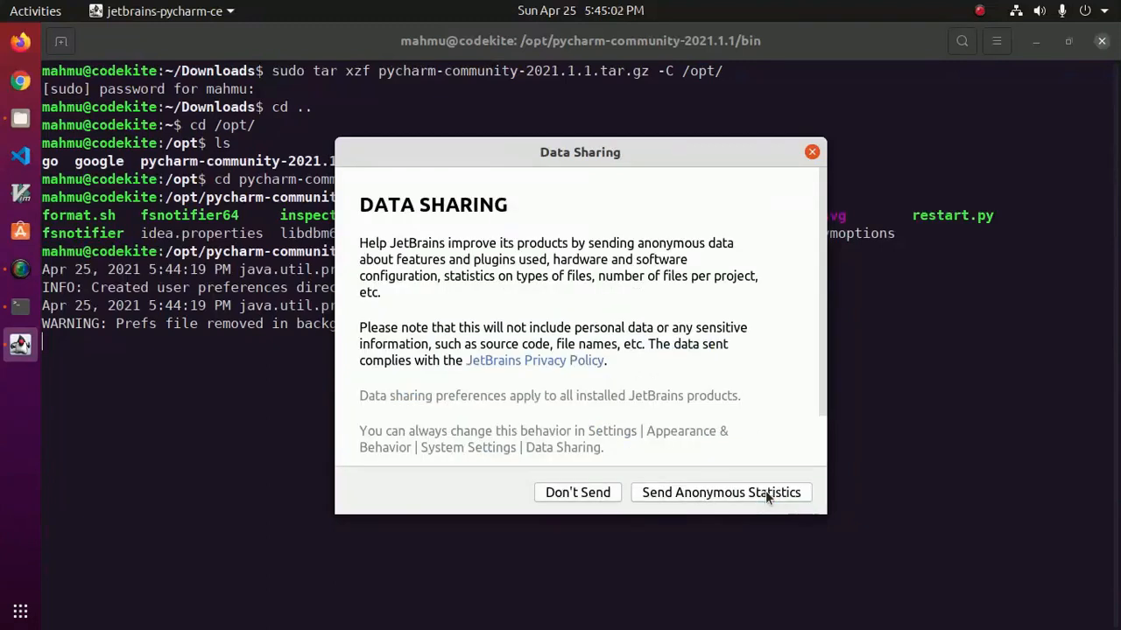
mouse_move(574, 242)
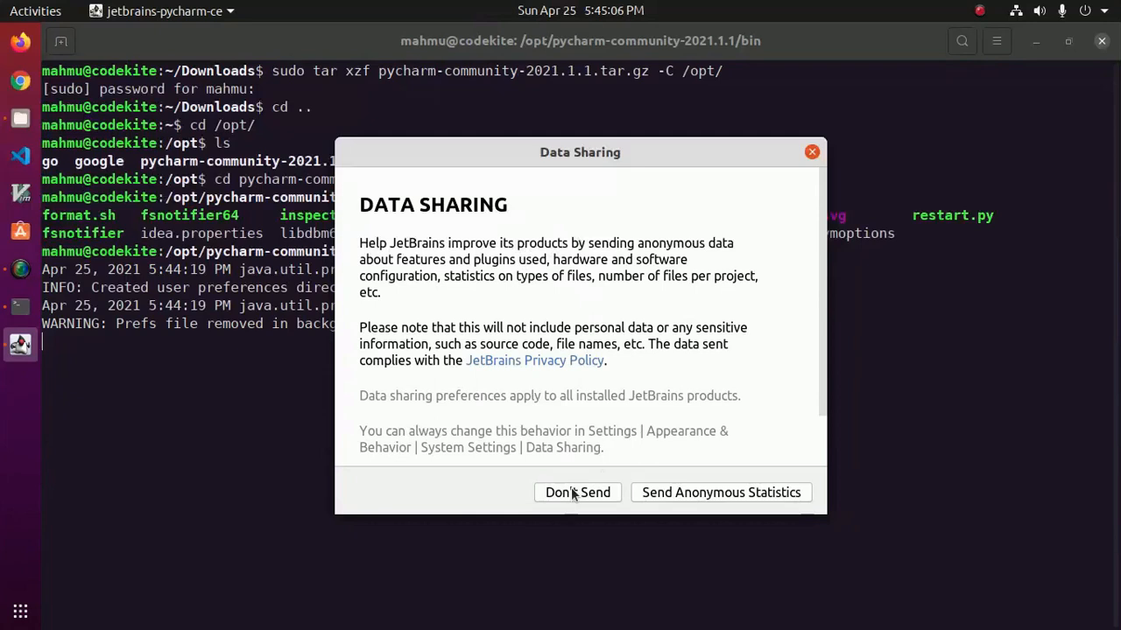
mouse_move(577, 498)
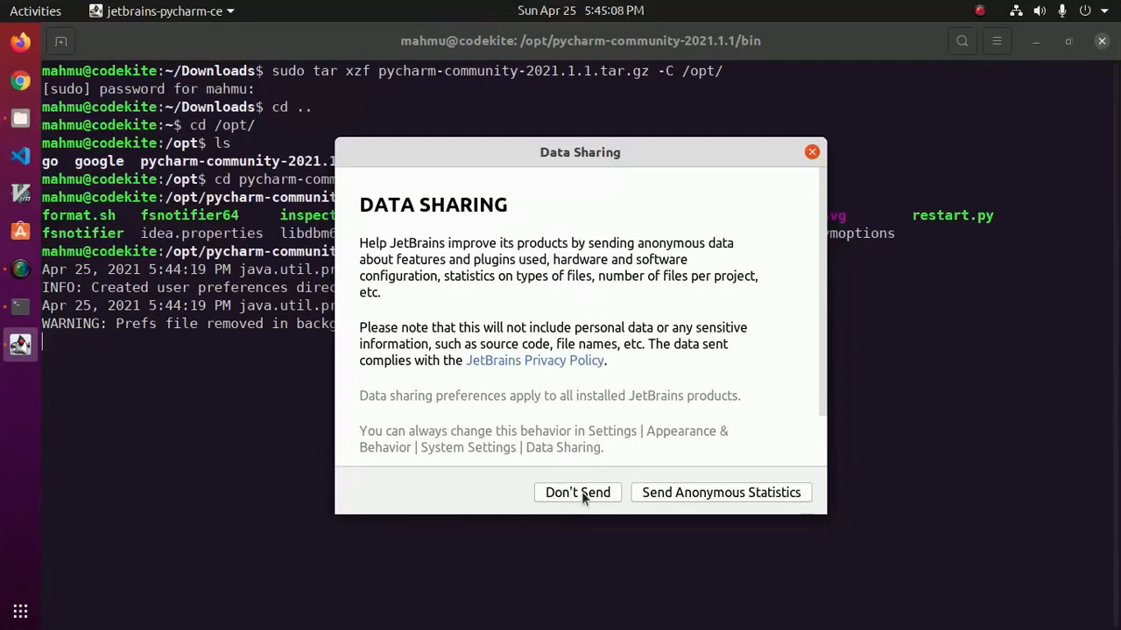
click(577, 491)
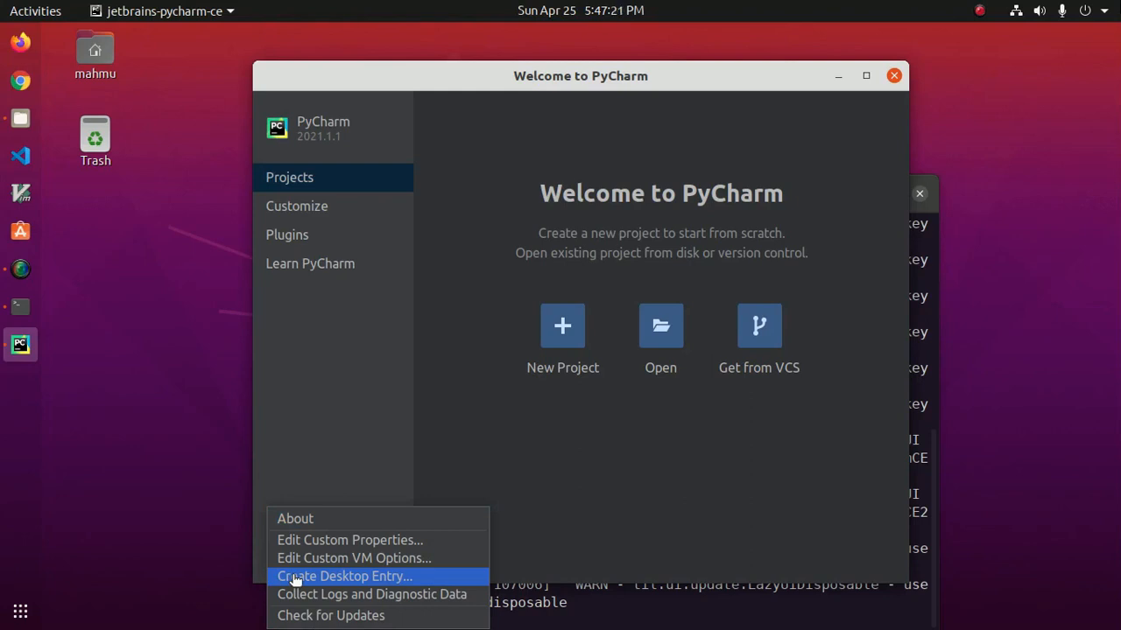
mouse_move(376, 582)
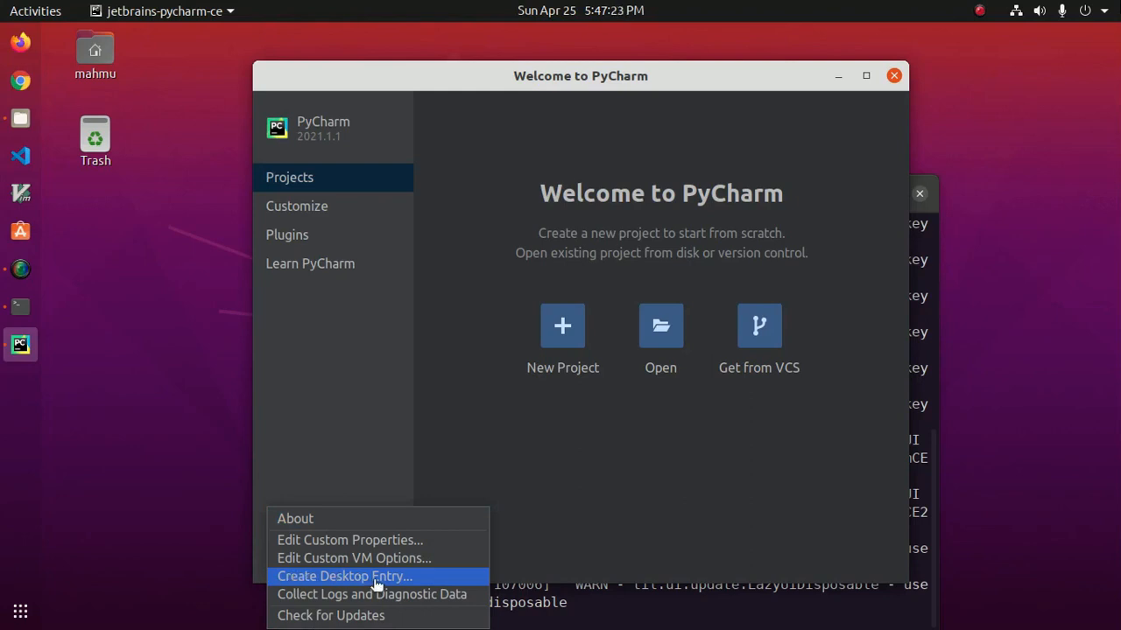
Create a PyCharm desktop entry for all users, authenticating as administrator.
click(344, 576)
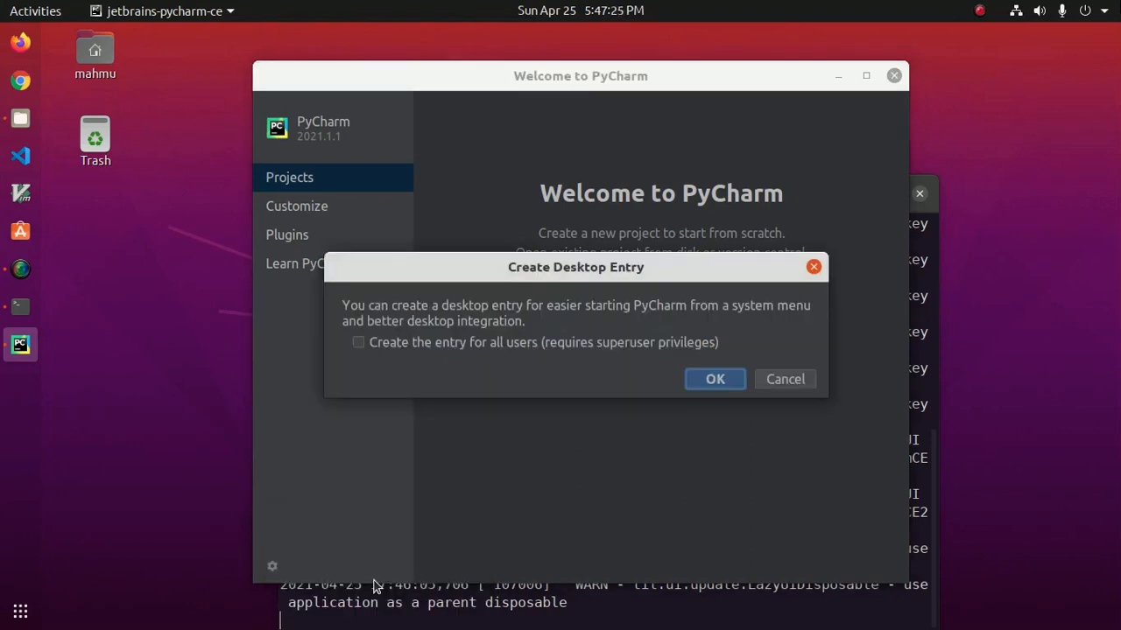
mouse_move(429, 350)
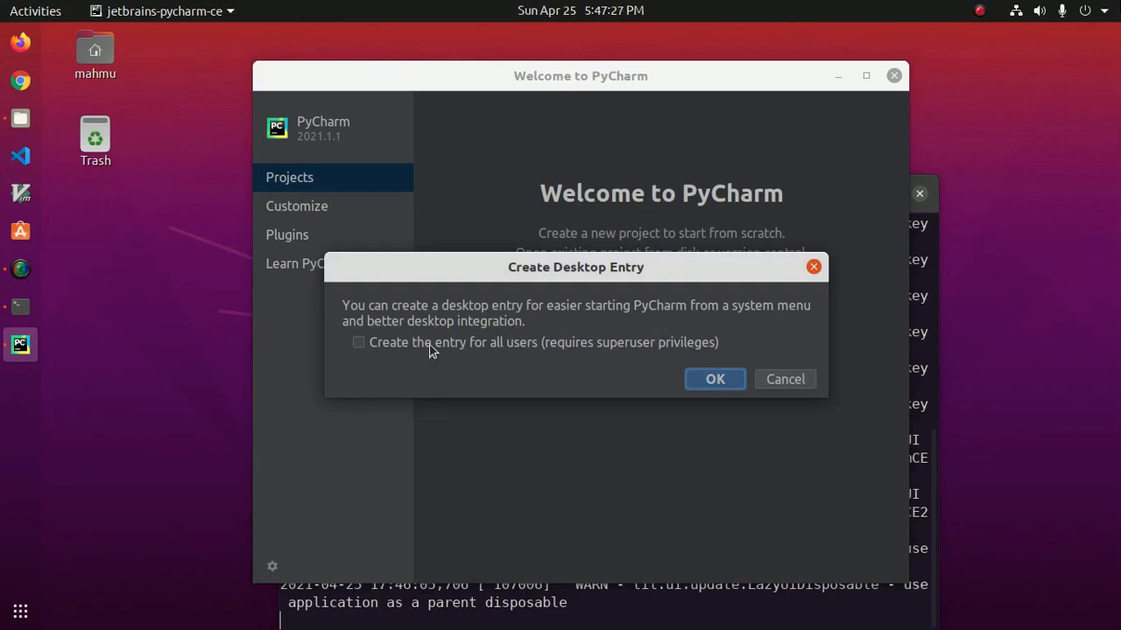
mouse_move(461, 354)
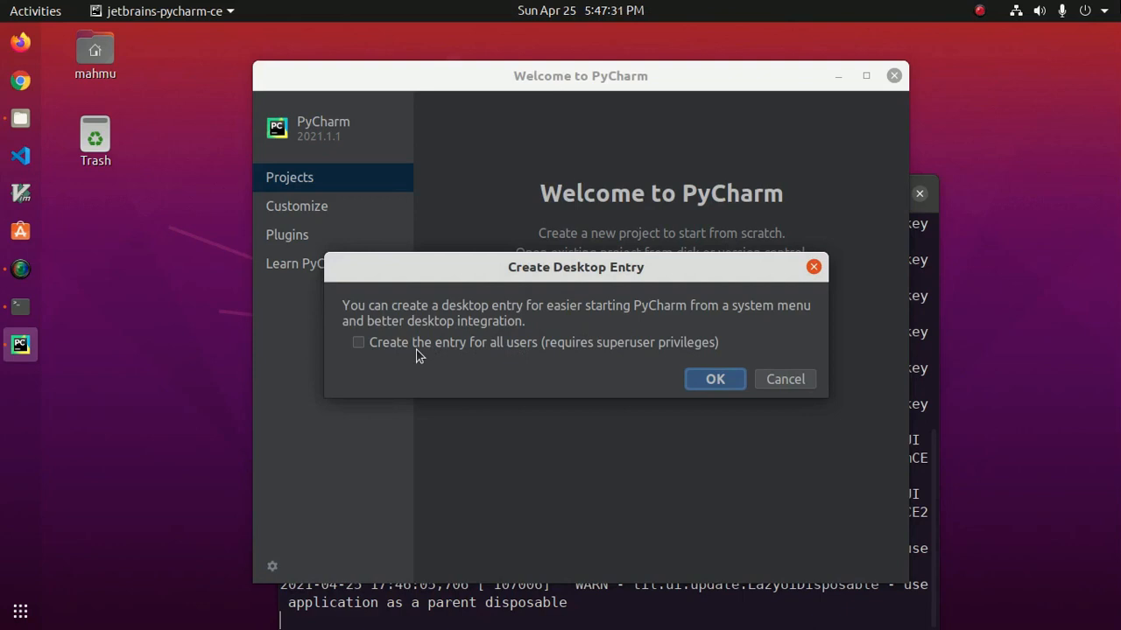
click(358, 342)
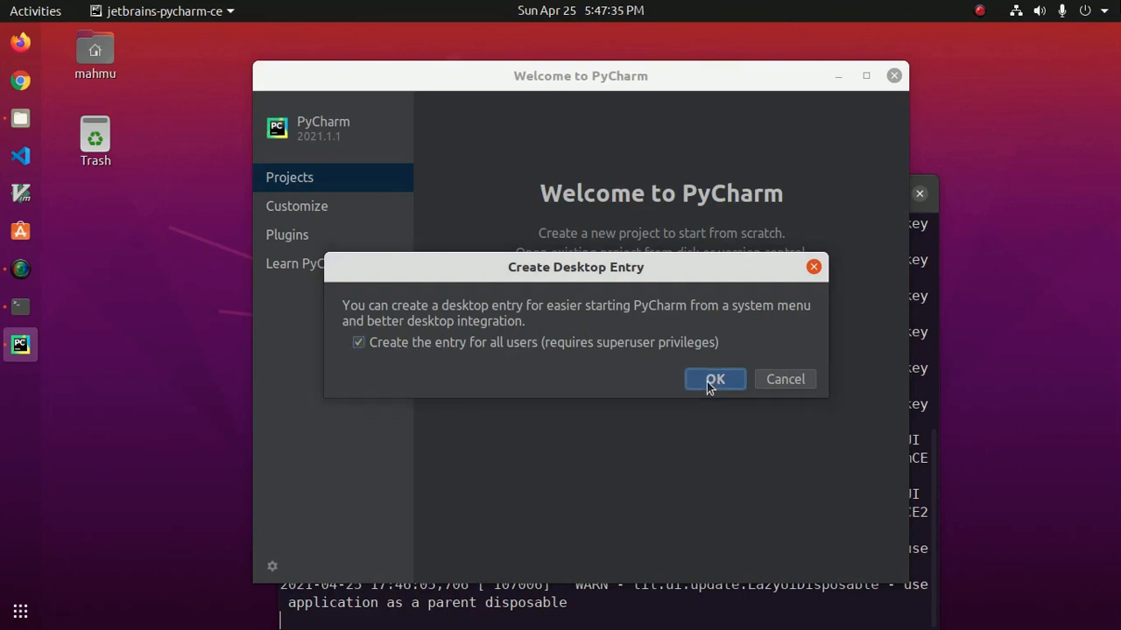
click(715, 379)
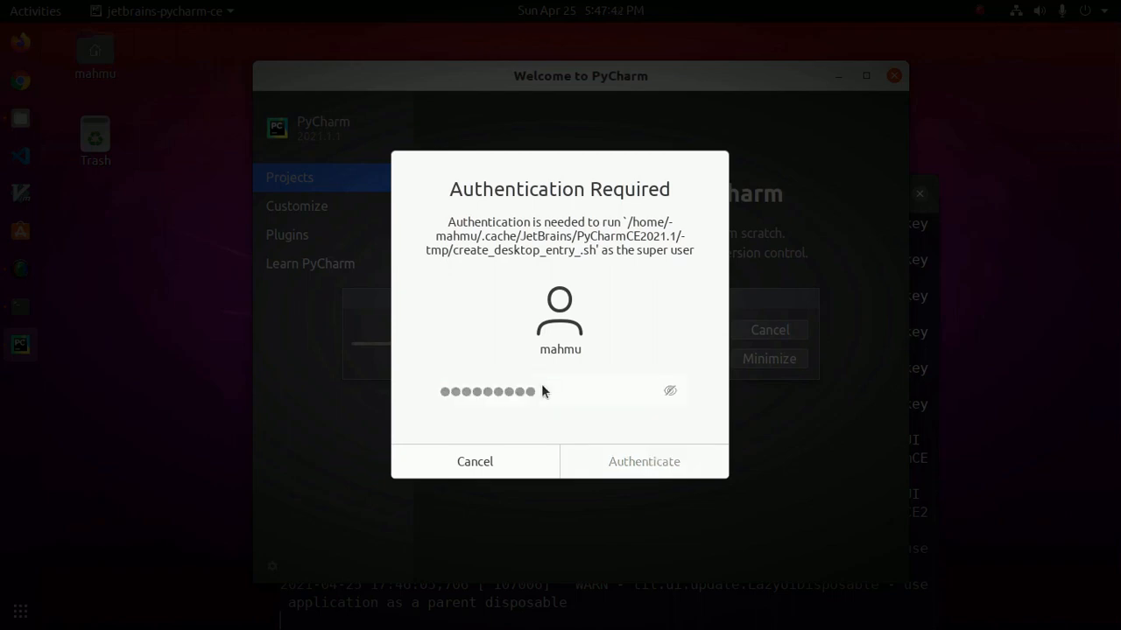
click(644, 461)
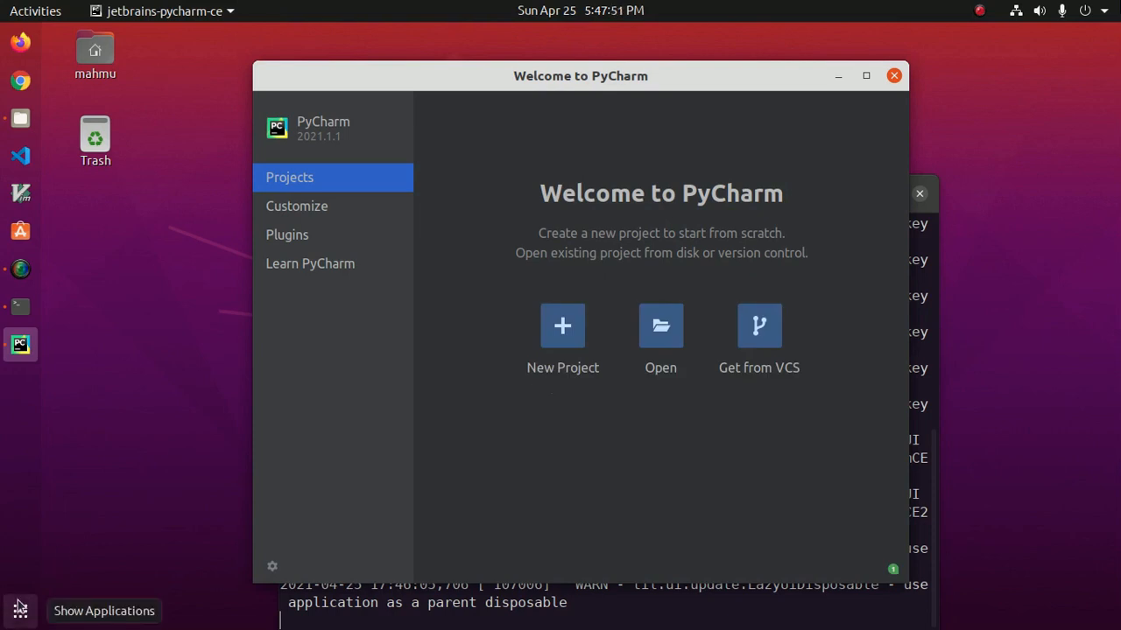
Search Show Applications for 'pyl' to find the PyCharm Community launcher.
click(20, 611)
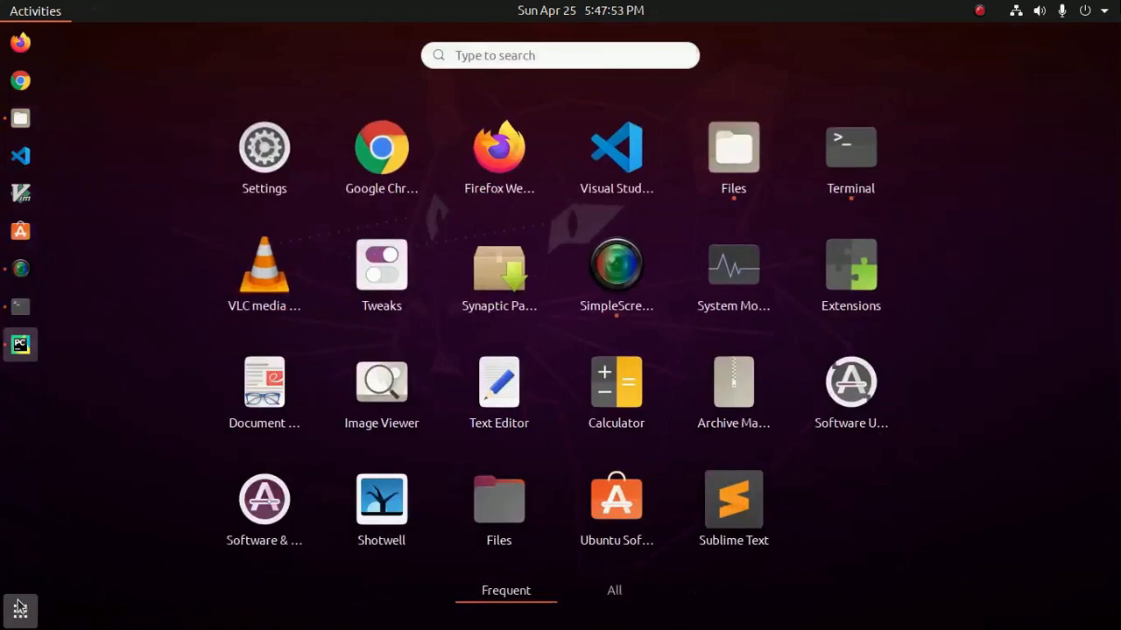
click(560, 55)
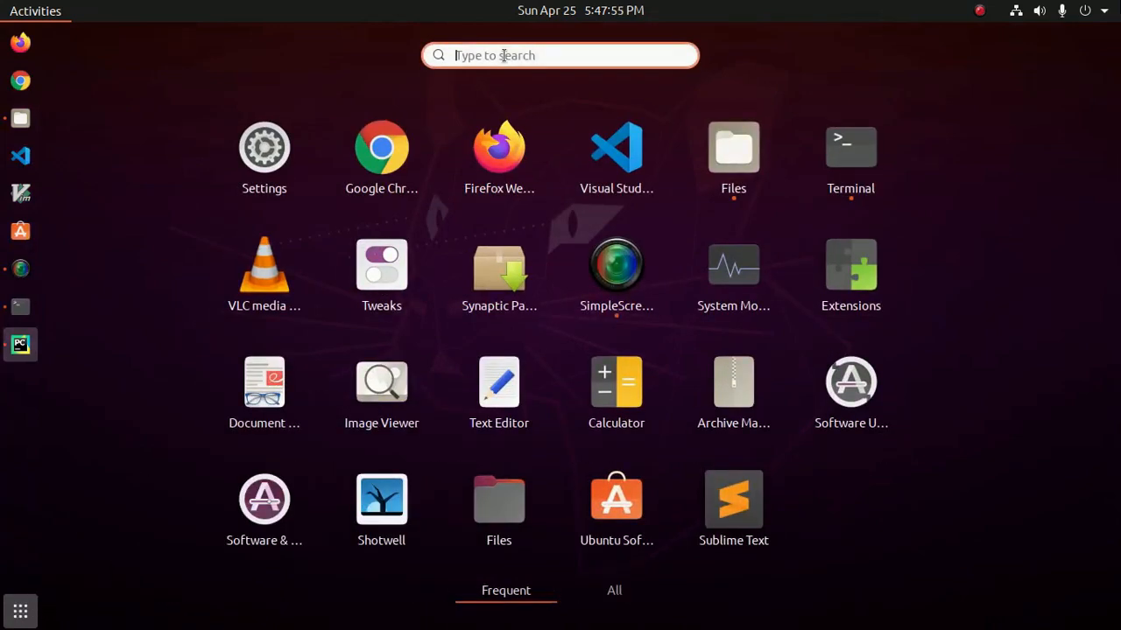
text(pyl)
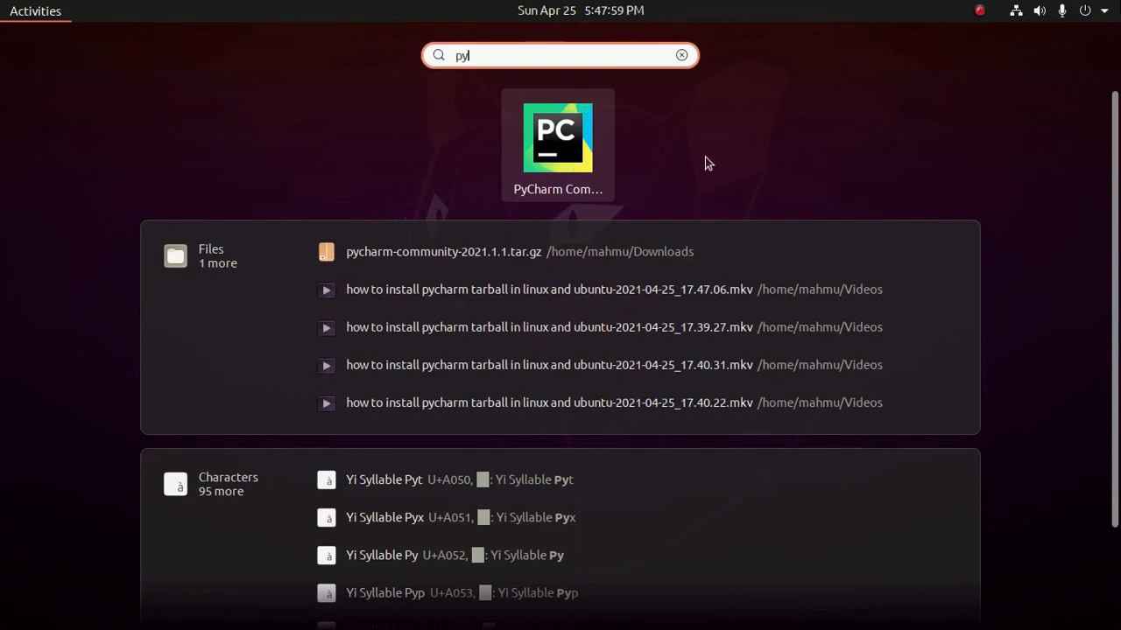
mouse_move(818, 128)
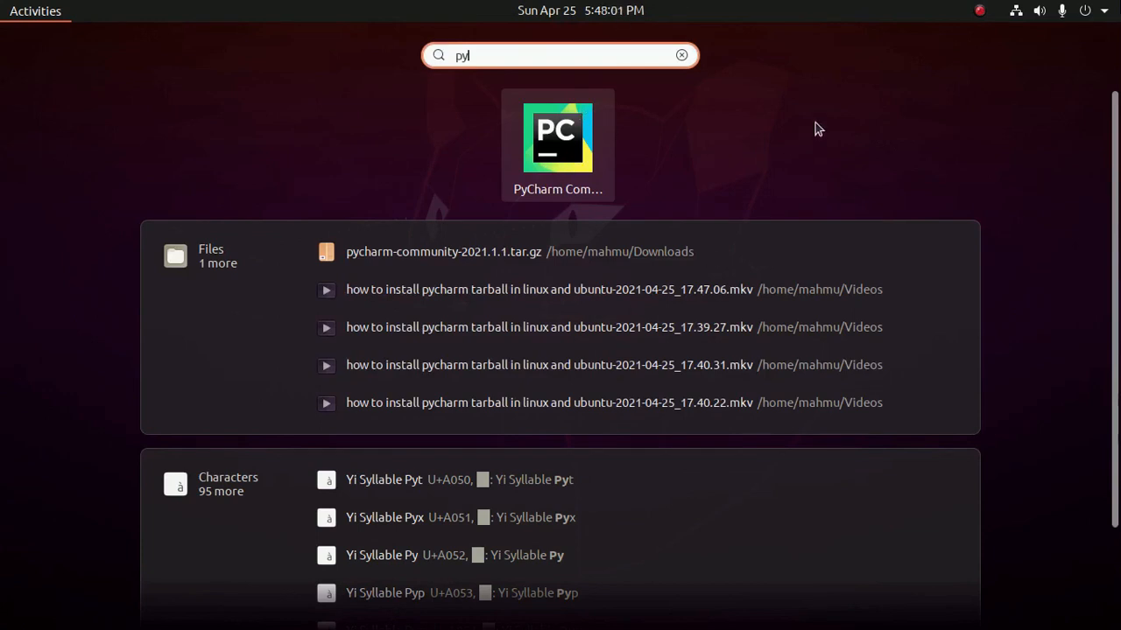